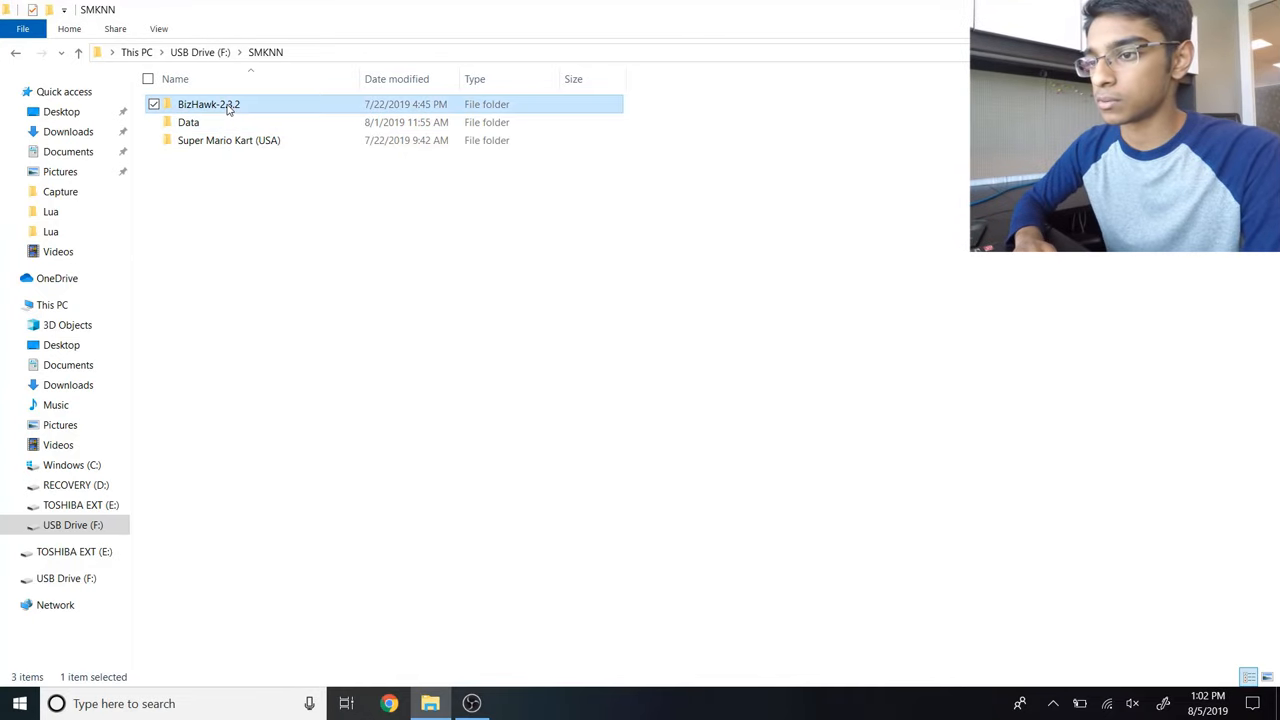
Step: Launch EmuHawk.exe from the BizHawk-2.3.2 folder on the USB drive
{"action": "double_click", "coordinate": [208, 104]}
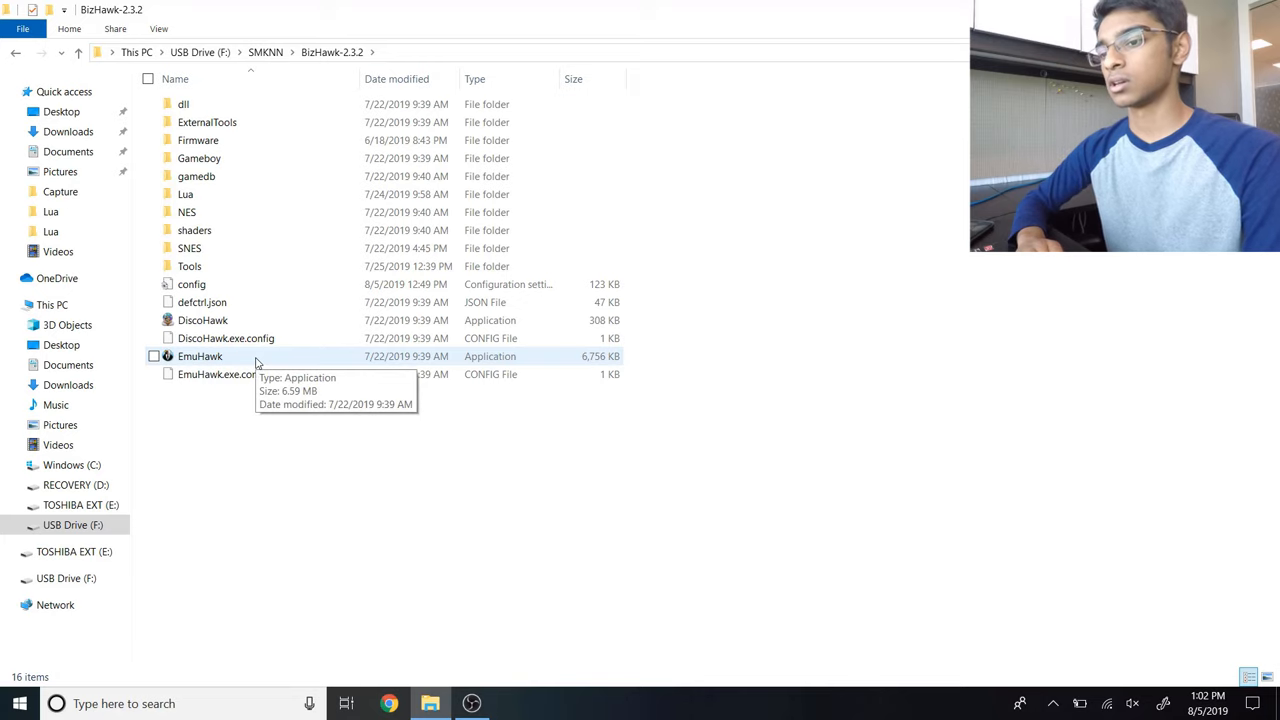
{"action": "left_click", "coordinate": [200, 356]}
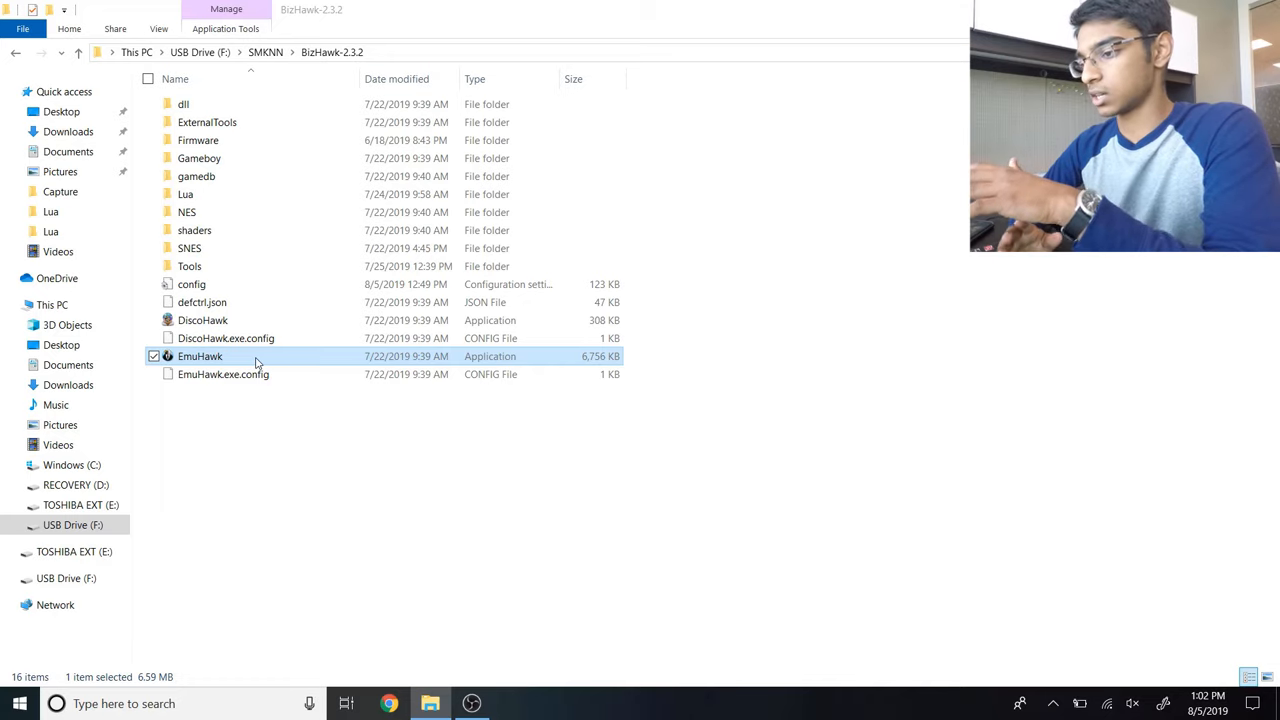
{"action": "double_click", "coordinate": [200, 356]}
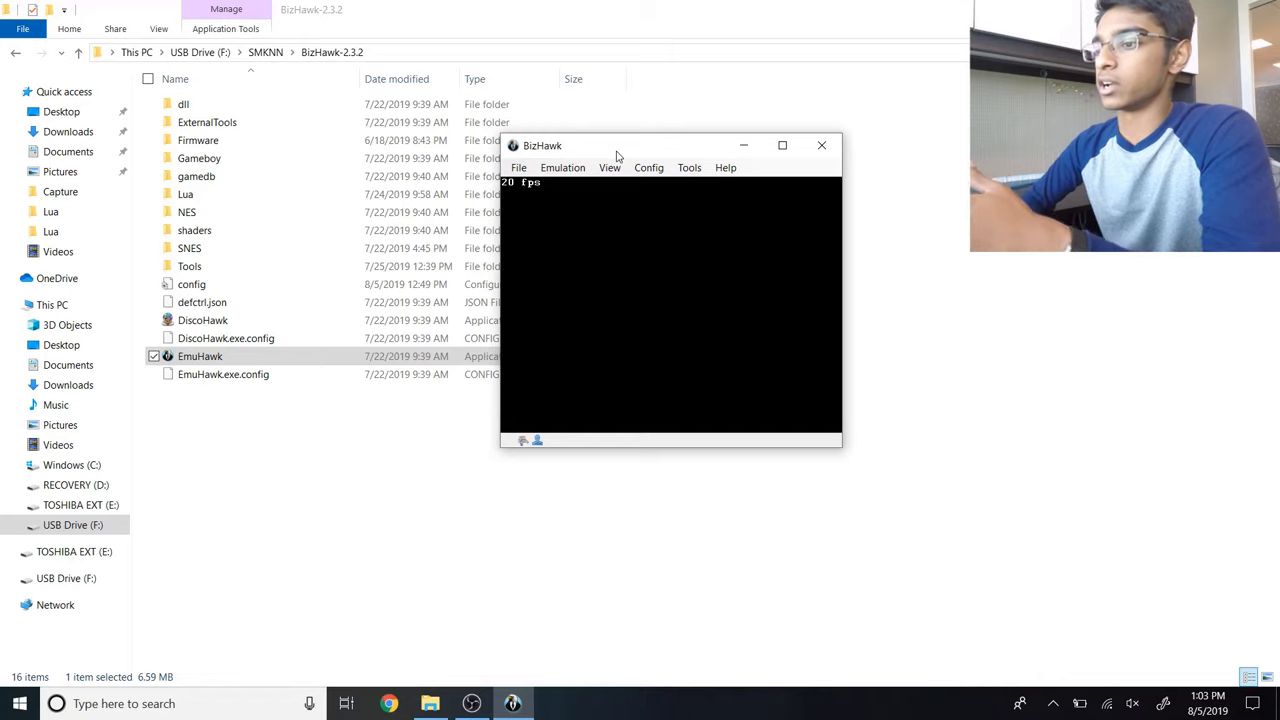
{"action": "mouse_move", "coordinate": [648, 168]}
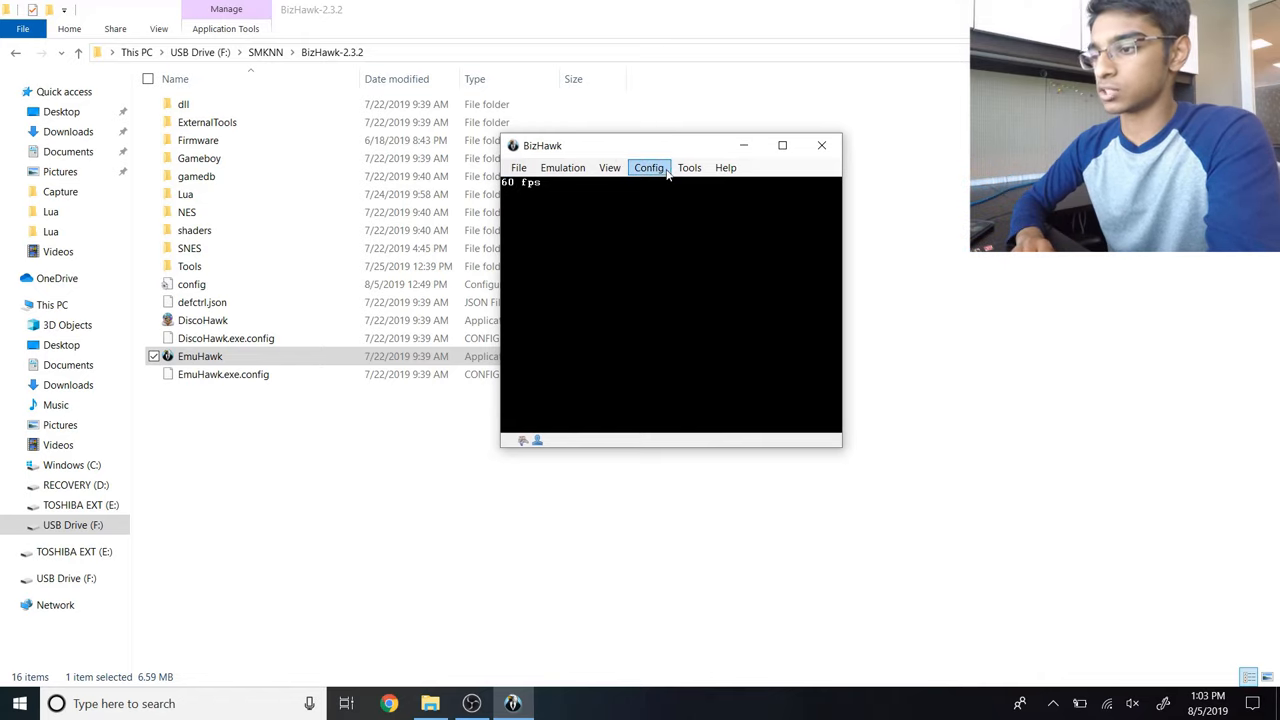
Step: Load the Super Mario Kart (USA) .sfc ROM via File > Open ROM
{"action": "left_click", "coordinate": [520, 168]}
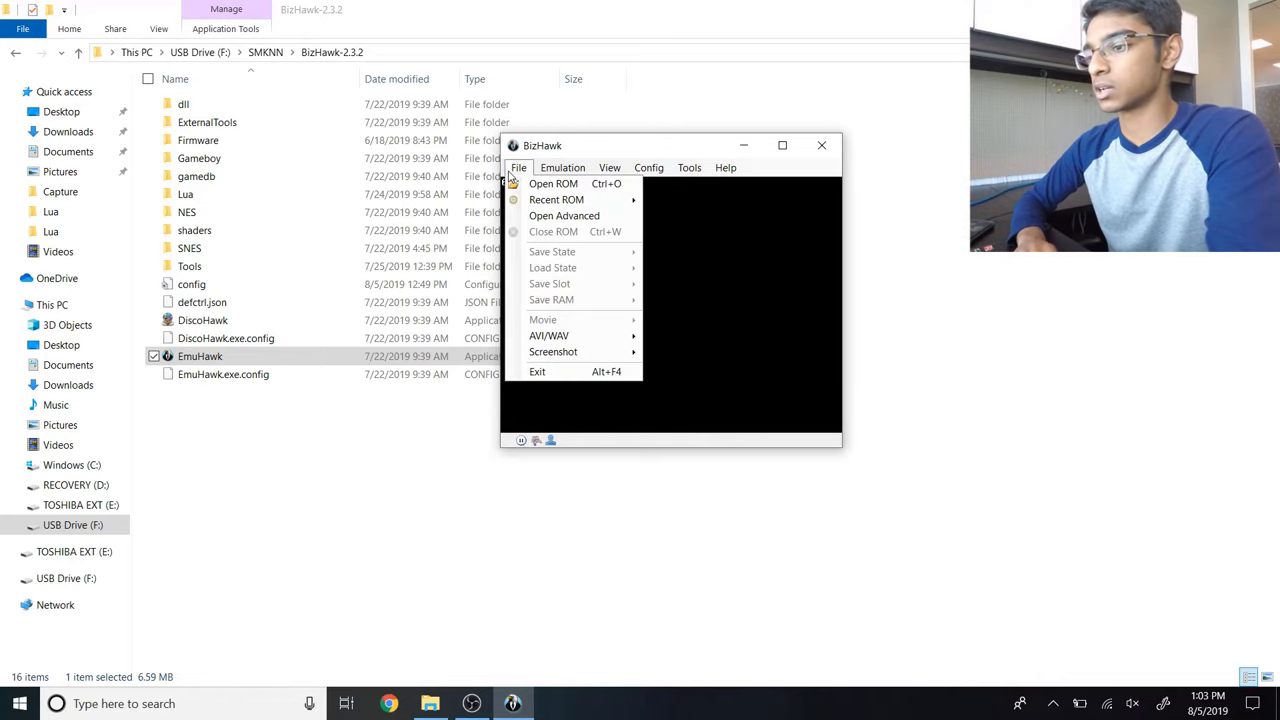
{"action": "mouse_move", "coordinate": [552, 184]}
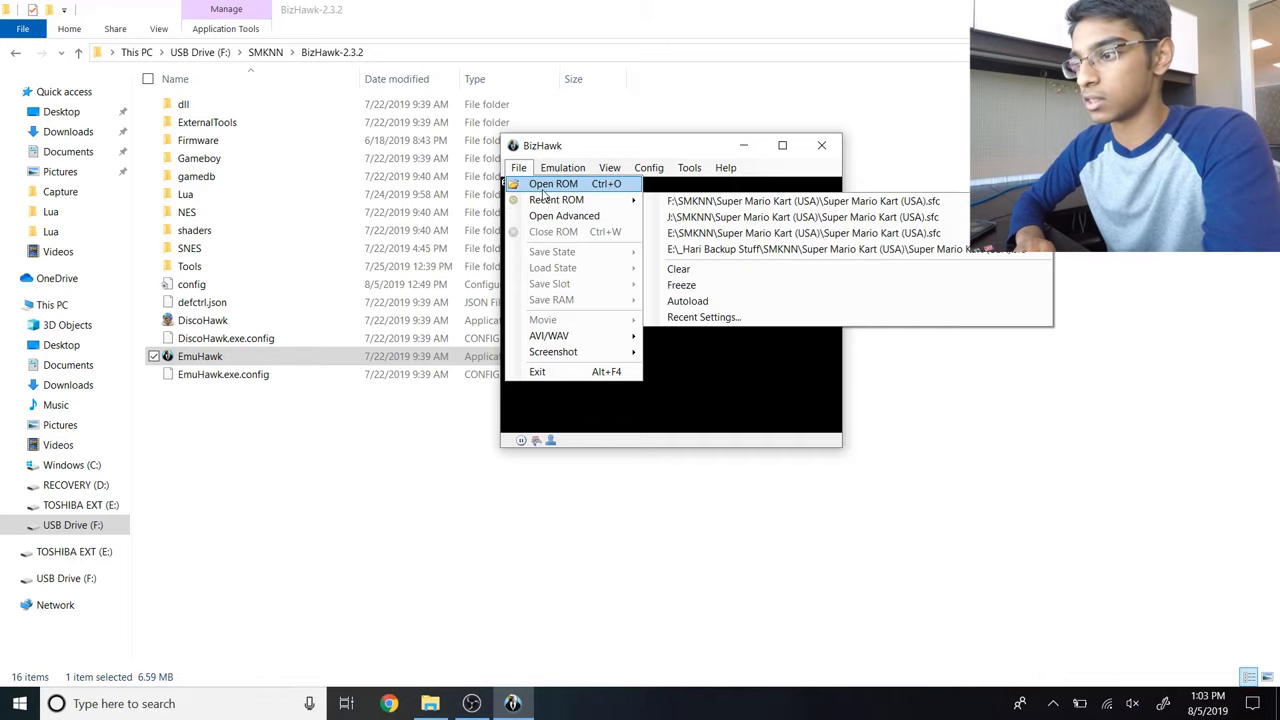
{"action": "left_click", "coordinate": [552, 184]}
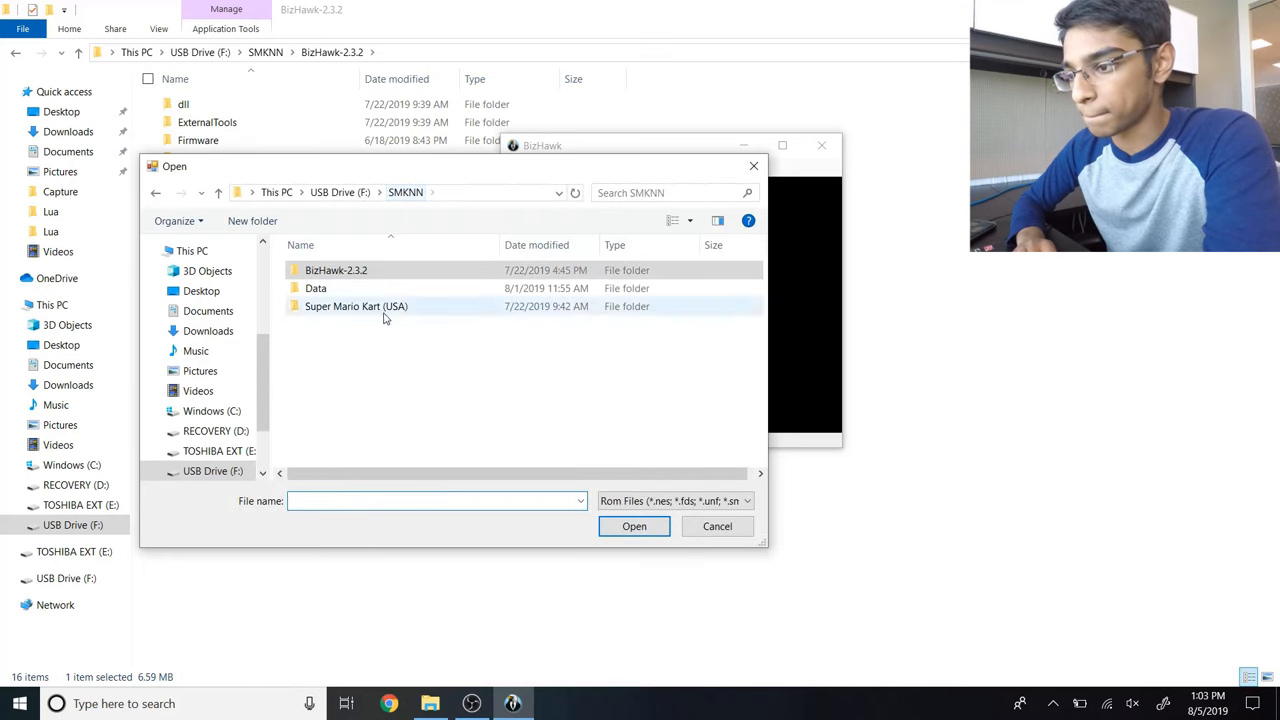
{"action": "double_click", "coordinate": [356, 306]}
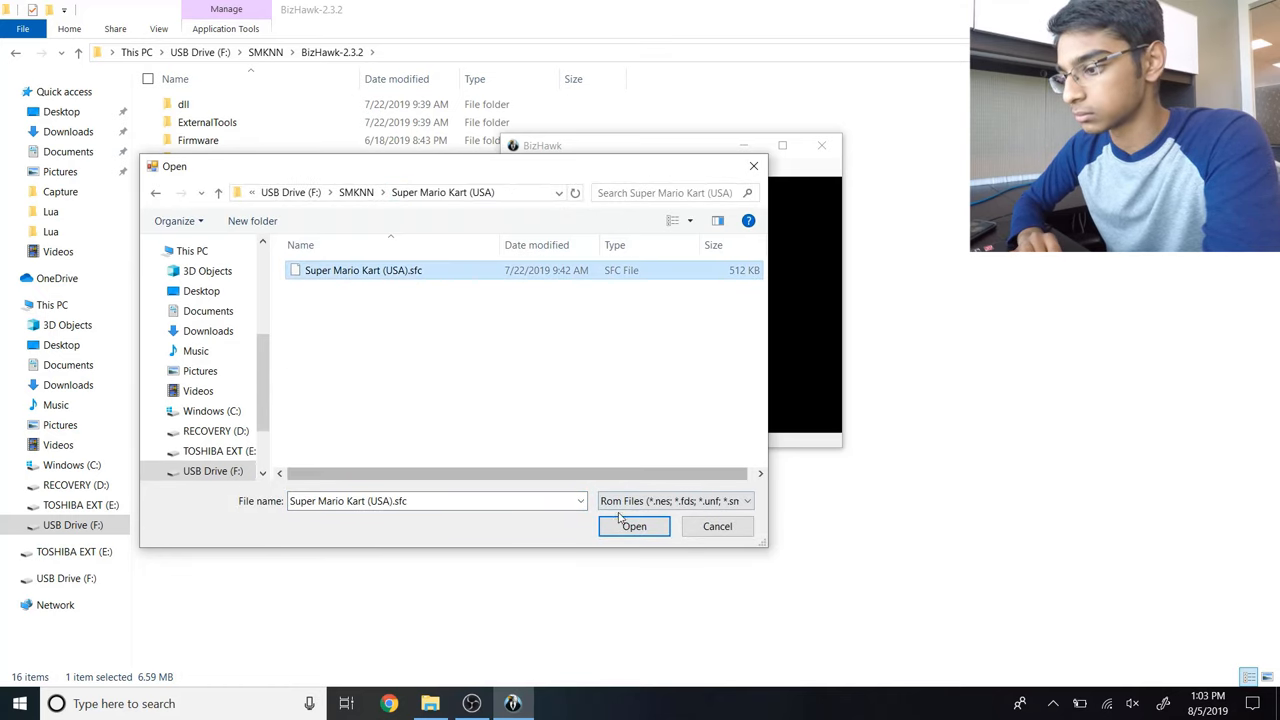
{"action": "left_click", "coordinate": [634, 526]}
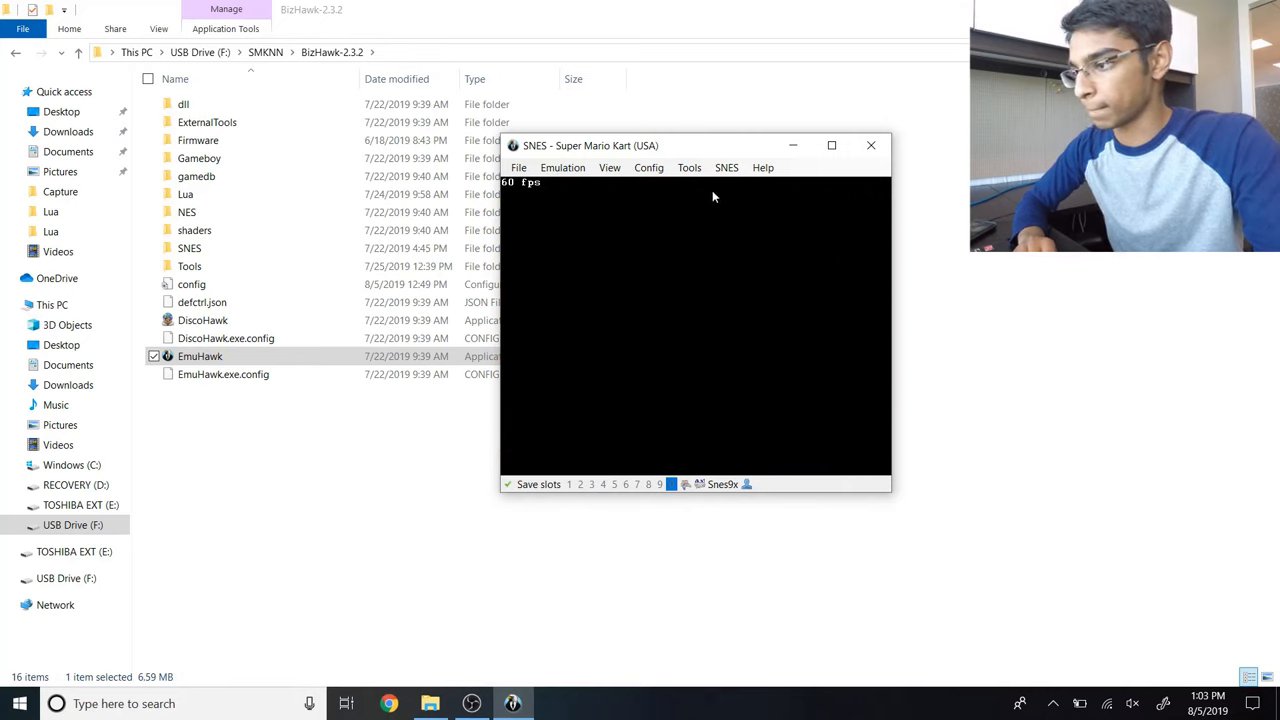
Step: Load the capture Lua script in the Lua Console from the Lua folder and start capturing
{"action": "left_click", "coordinate": [688, 168]}
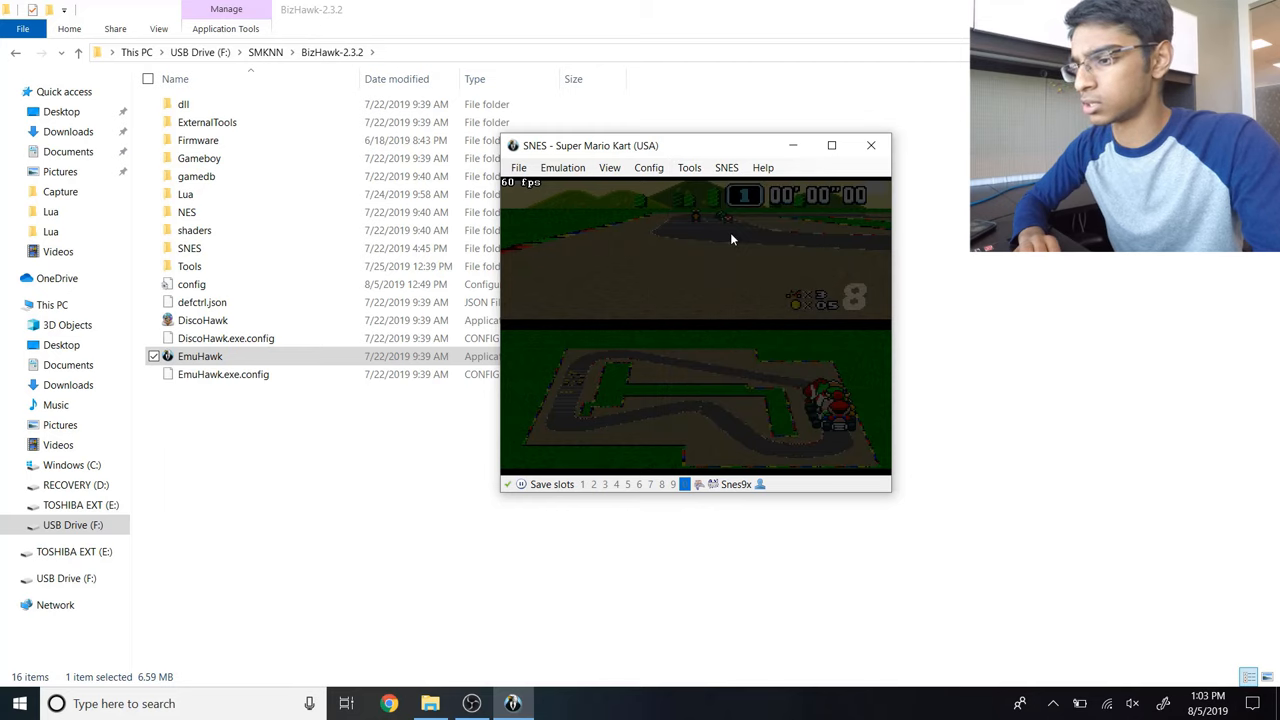
{"action": "left_click", "coordinate": [190, 178]}
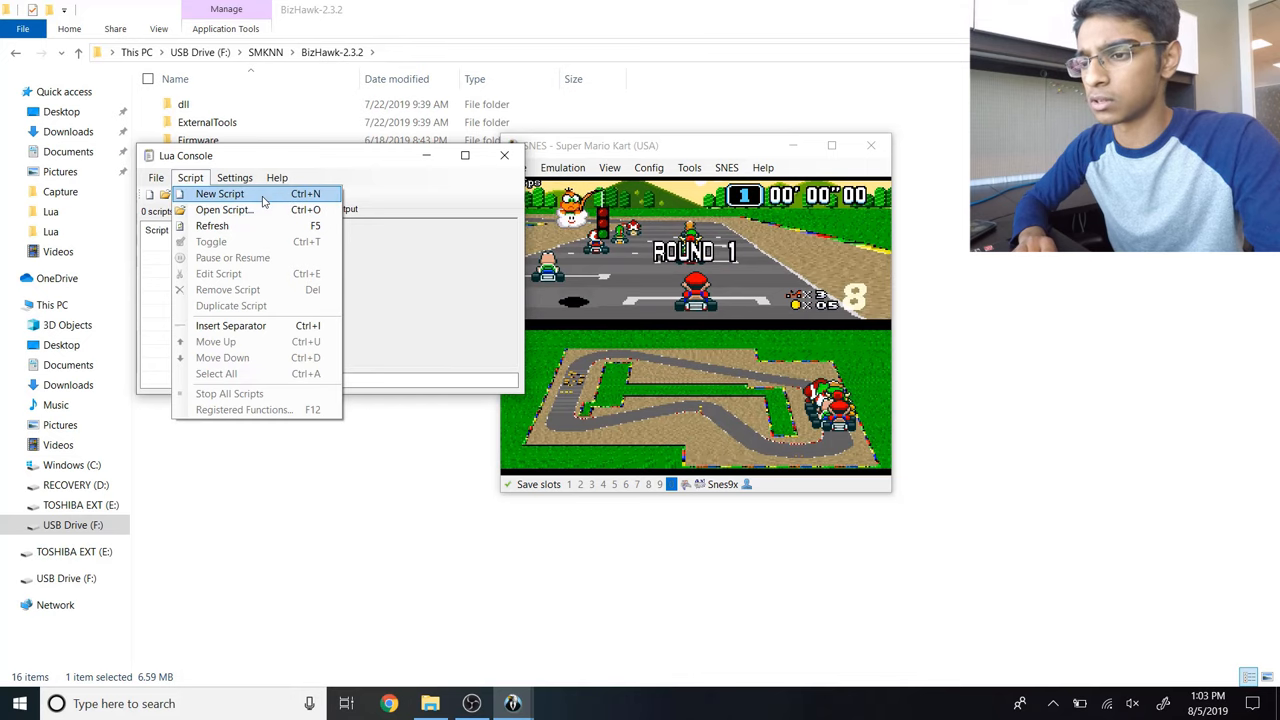
{"action": "left_click", "coordinate": [224, 210]}
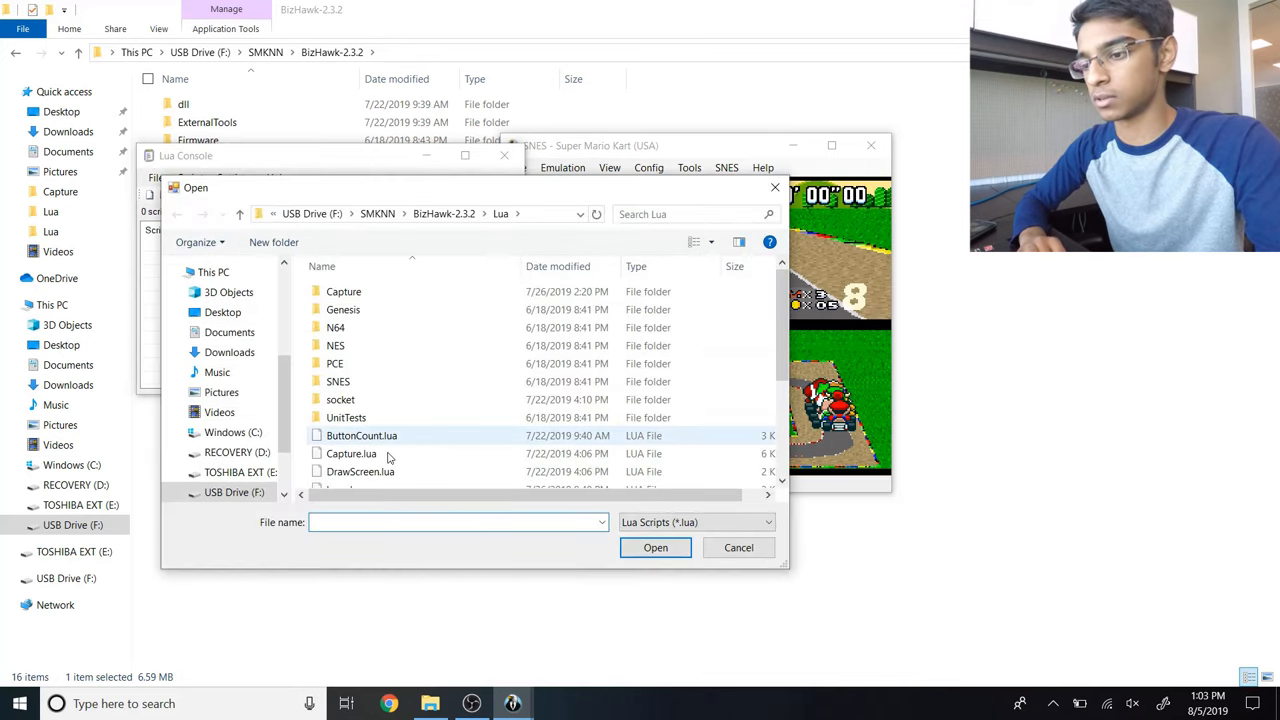
{"action": "scroll", "scroll_direction": "down", "scroll_amount": 3}
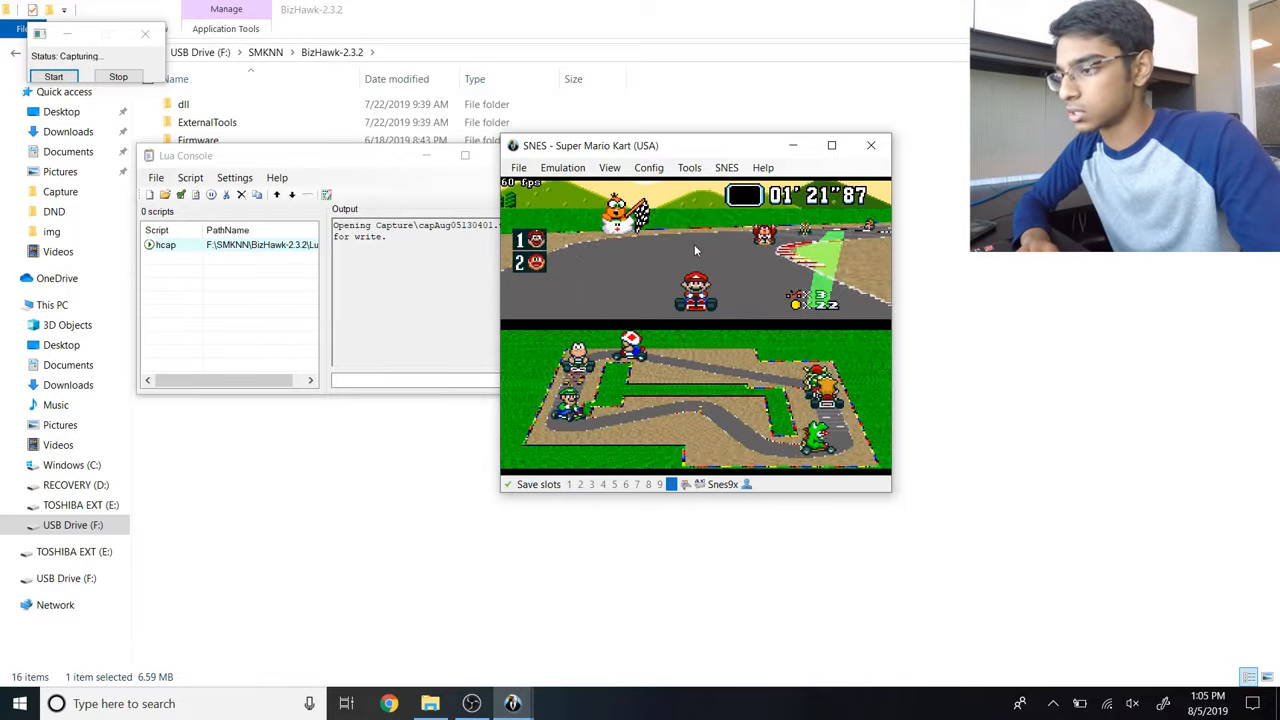
Step: Show RAM Watch during the race, stop the capture, then close the emulator
{"action": "left_click", "coordinate": [688, 168]}
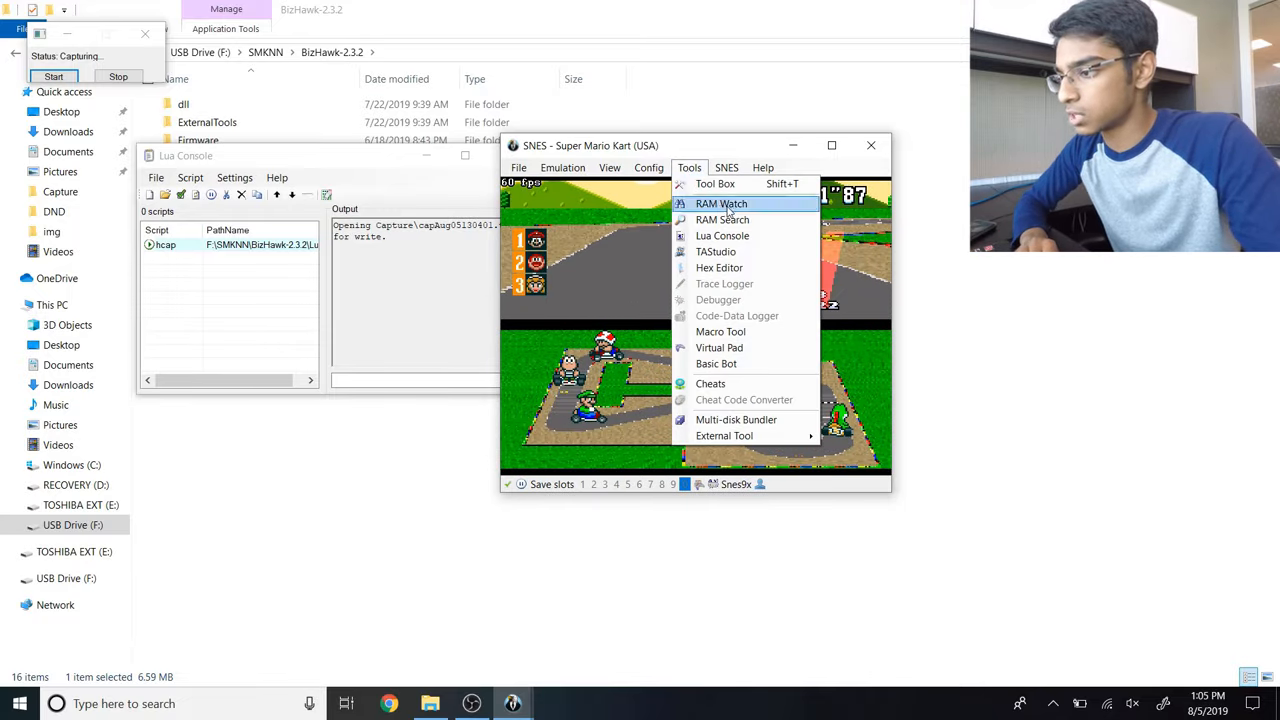
{"action": "mouse_move", "coordinate": [744, 216]}
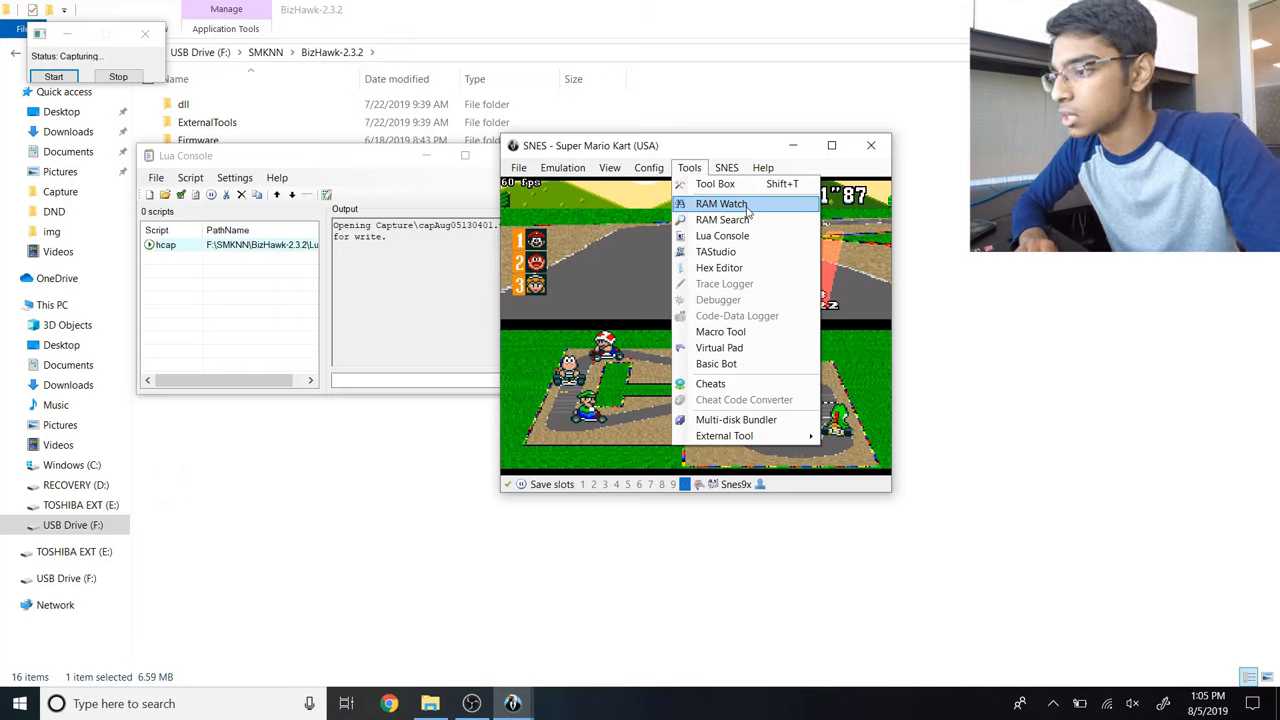
{"action": "left_click", "coordinate": [720, 204]}
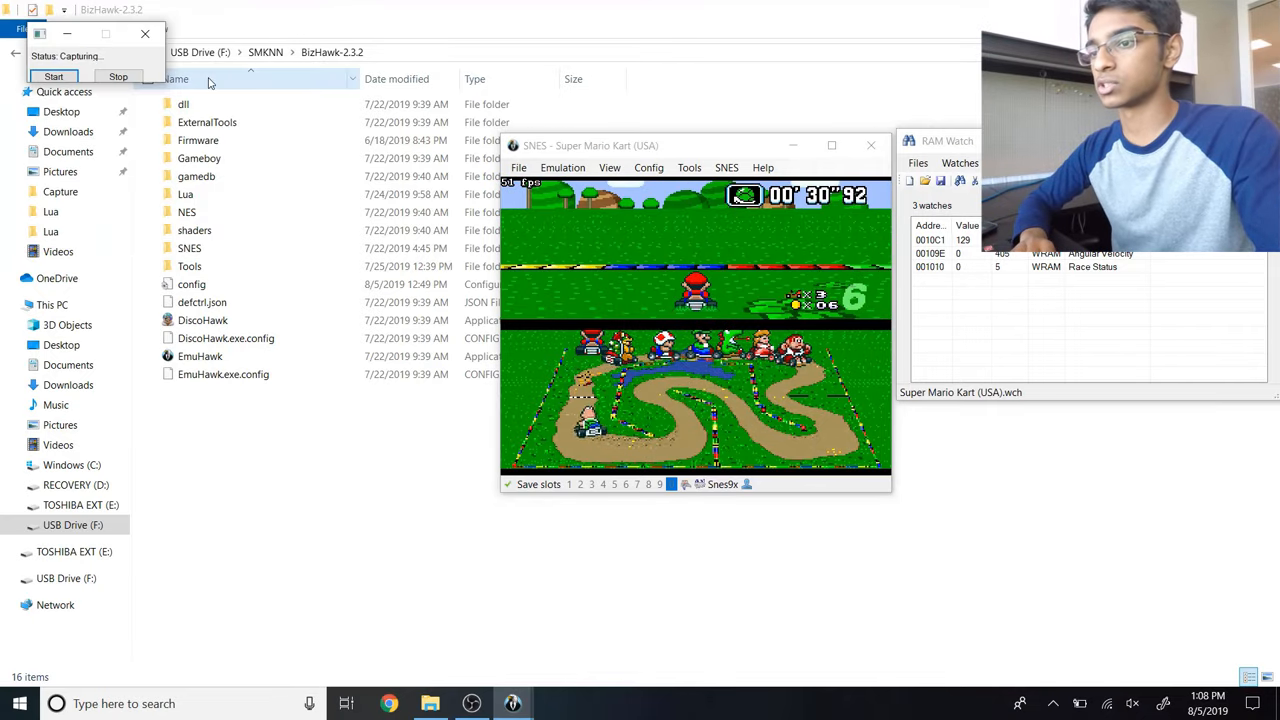
{"action": "left_click", "coordinate": [118, 76]}
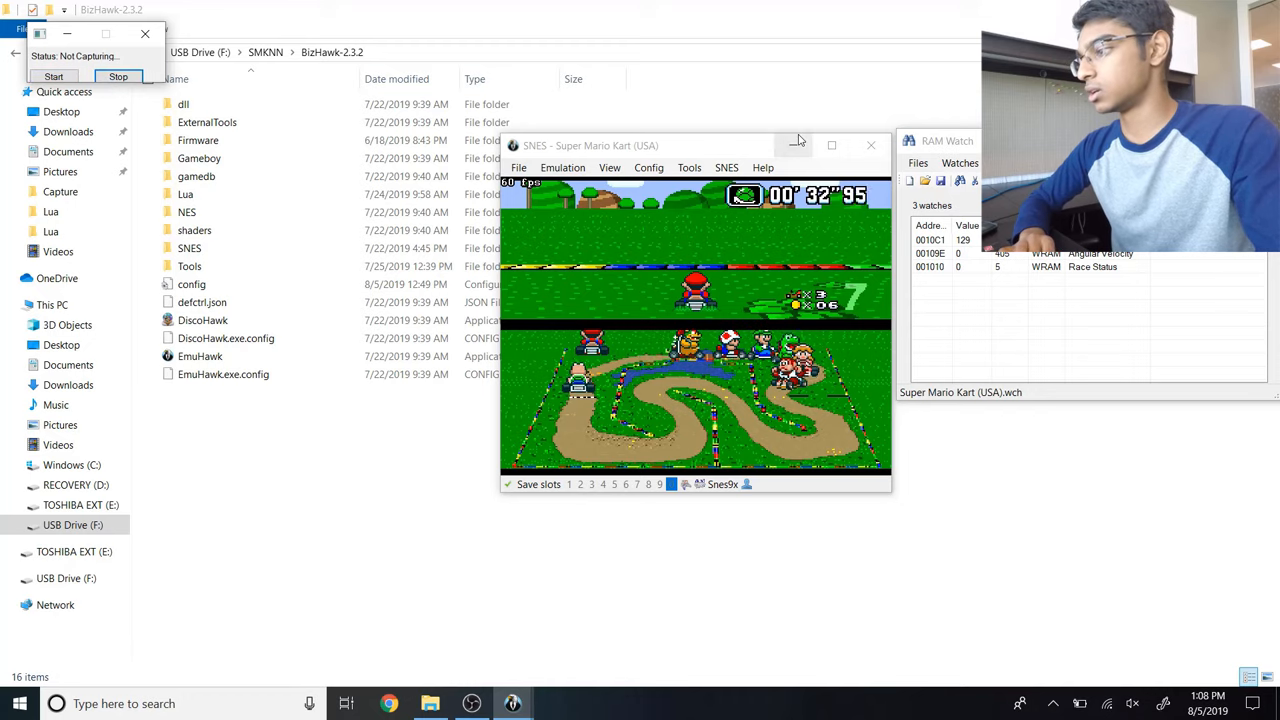
{"action": "mouse_move", "coordinate": [512, 704]}
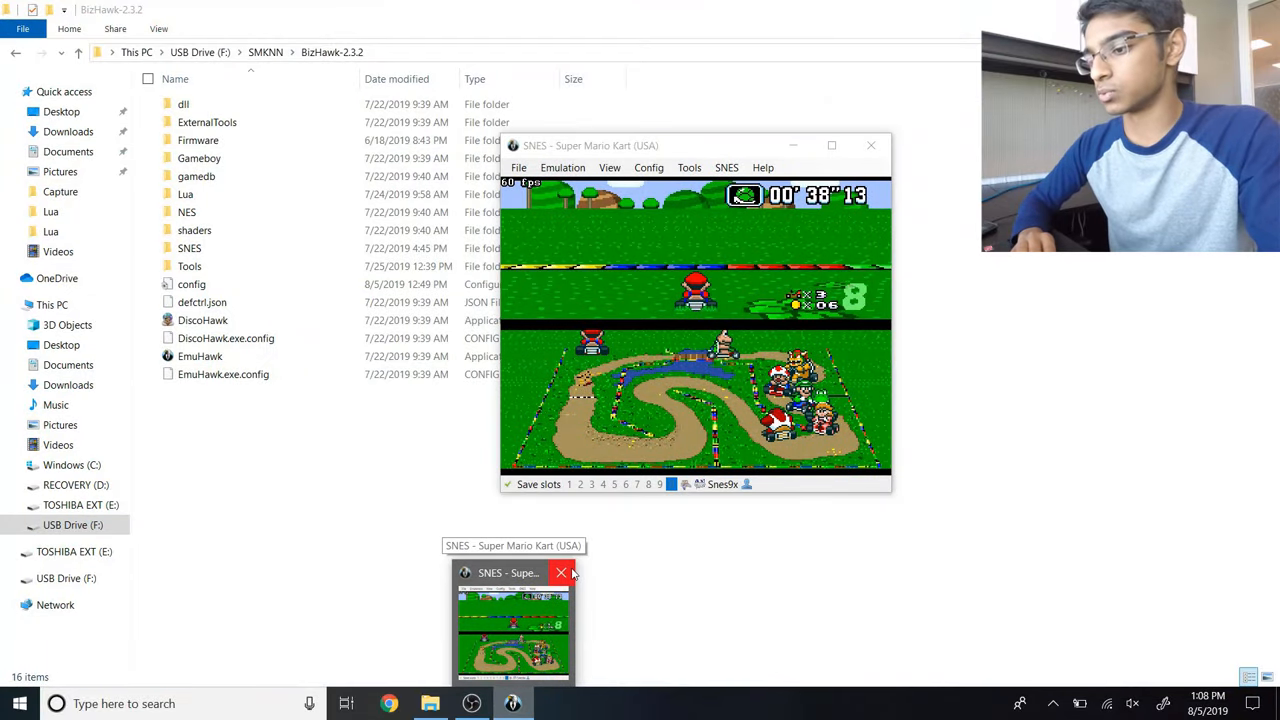
{"action": "left_click", "coordinate": [560, 572]}
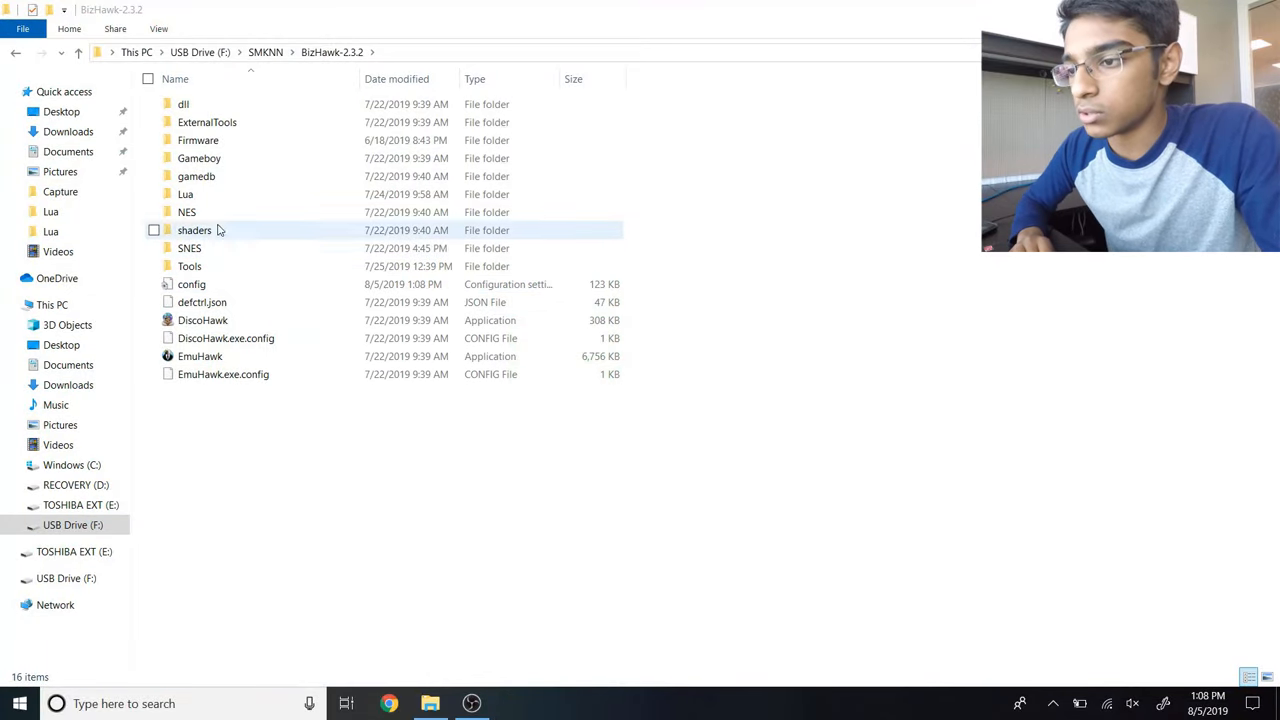
Step: Open capAug05130401 from the Lua Capture folder in Atom
{"action": "double_click", "coordinate": [184, 194]}
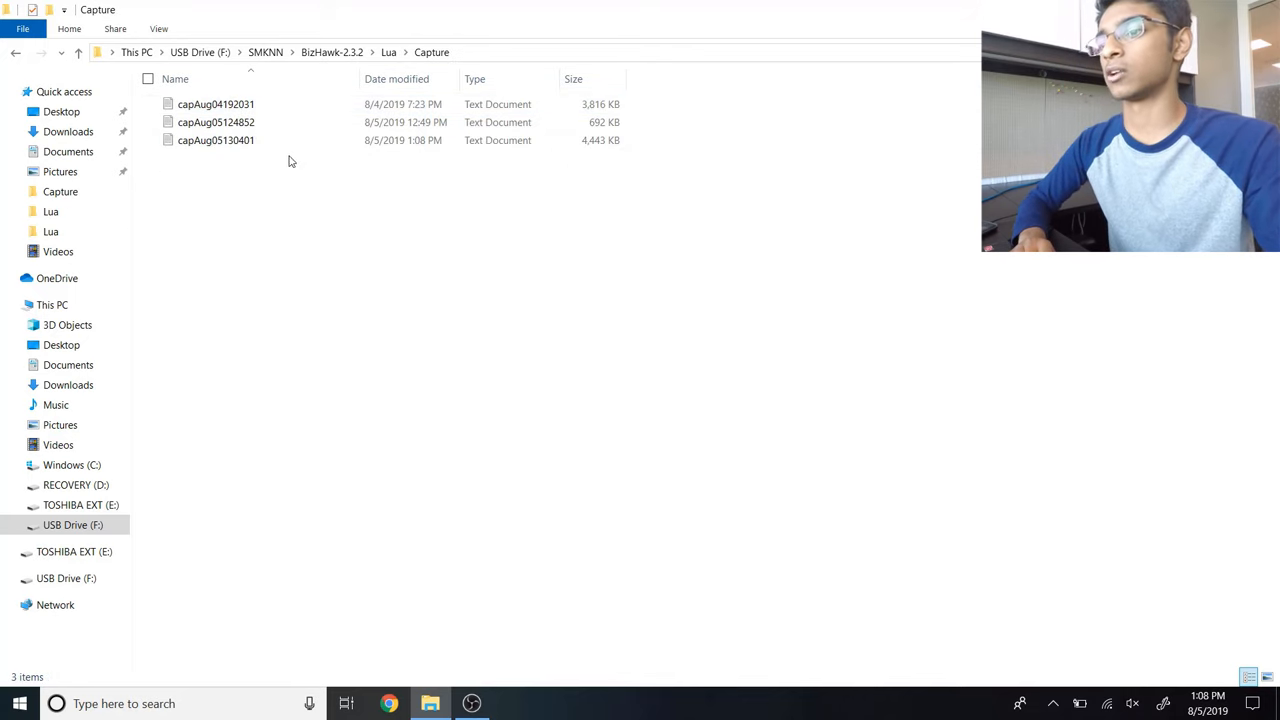
{"action": "double_click", "coordinate": [216, 140]}
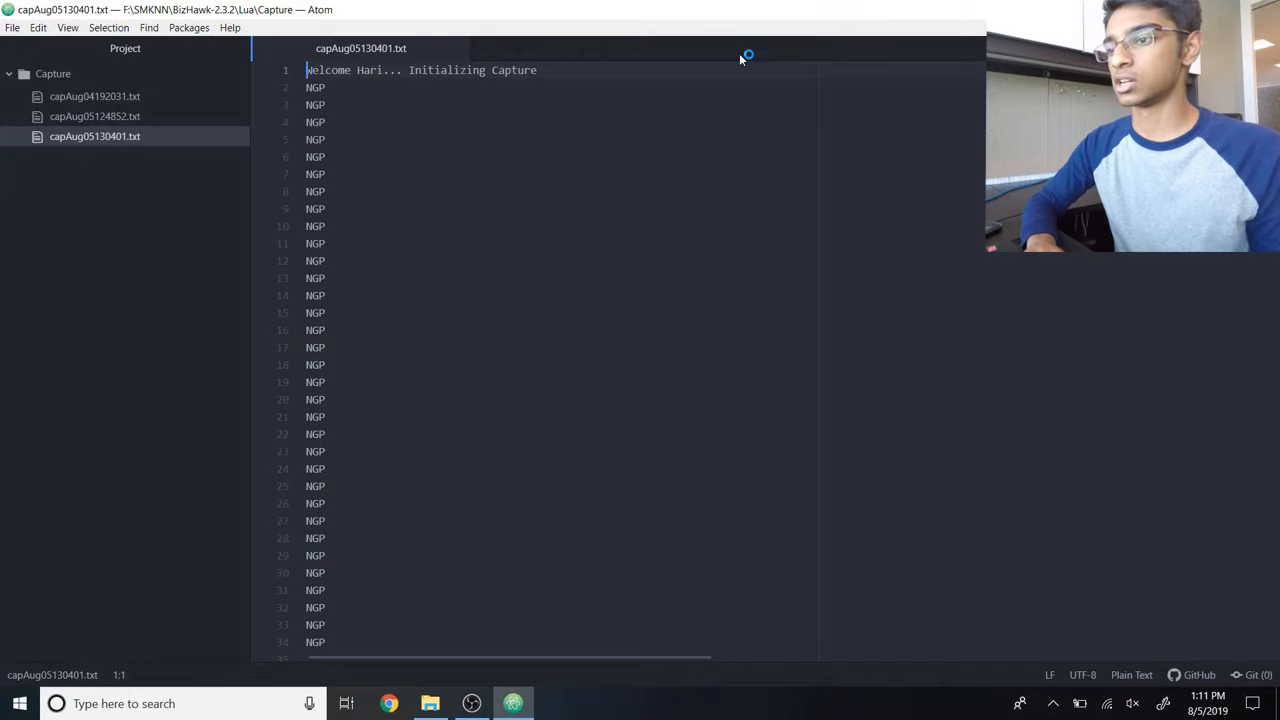
Step: Review the bracketed race-data rows and input values in capAug05130401.txt
{"action": "left_click", "coordinate": [316, 88]}
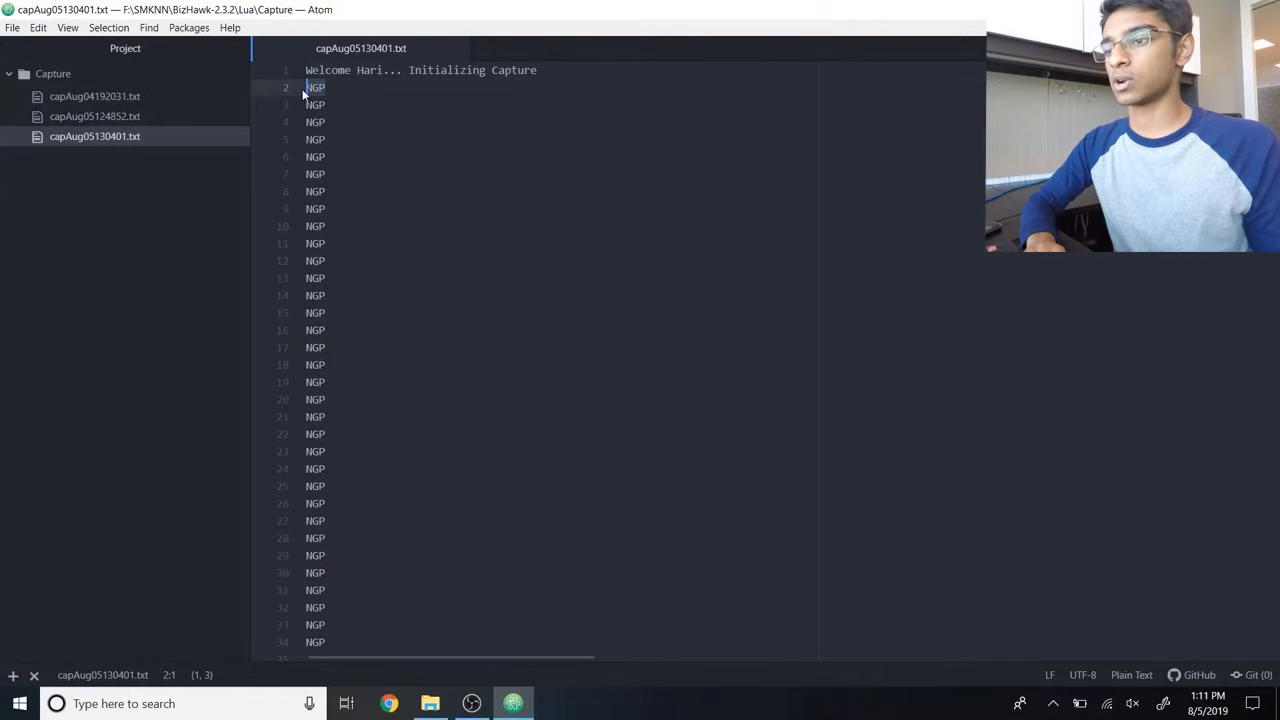
{"action": "left_click", "coordinate": [326, 156]}
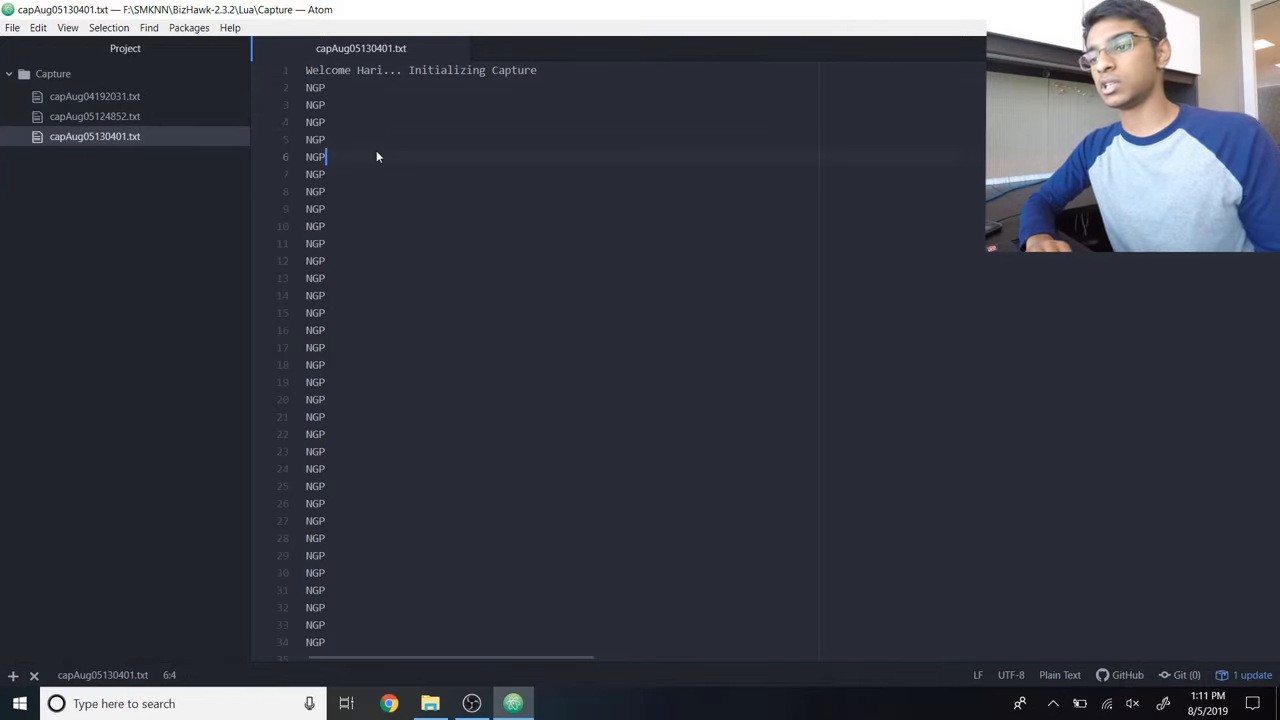
{"action": "mouse_move", "coordinate": [404, 382]}
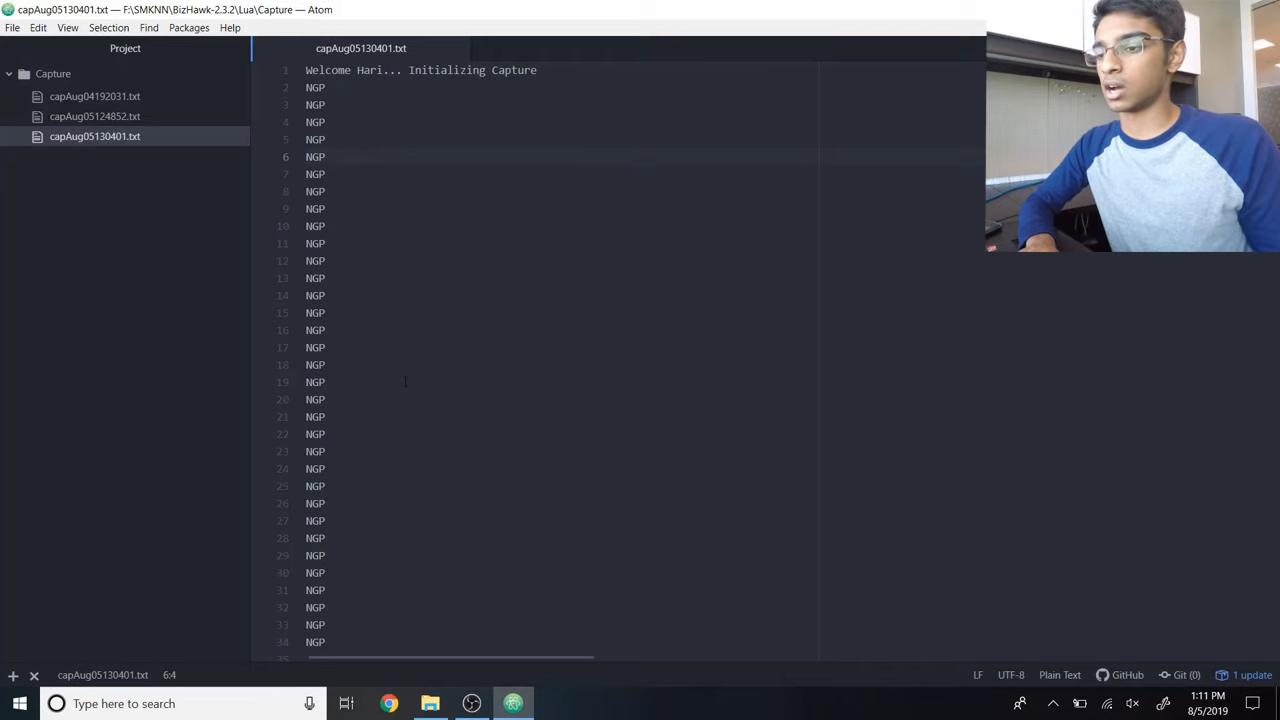
{"action": "scroll", "scroll_direction": "down", "scroll_amount": 3}
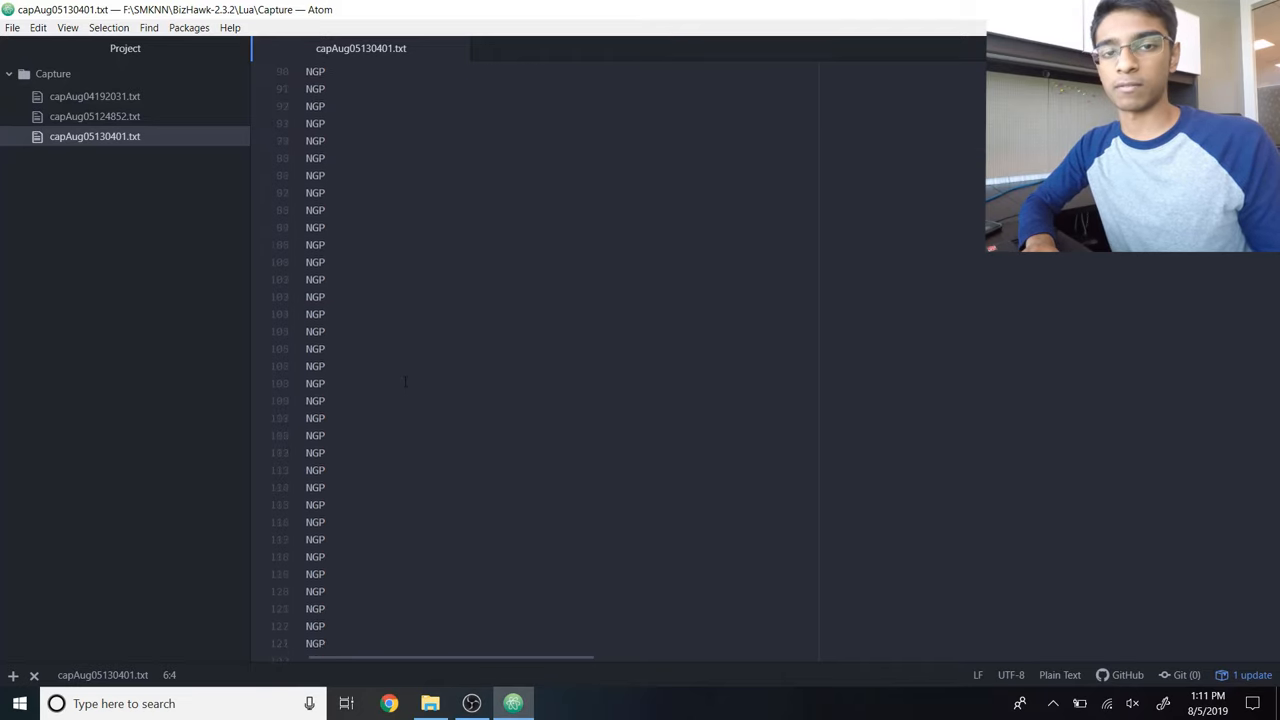
{"action": "scroll", "scroll_direction": "down", "scroll_amount": 3}
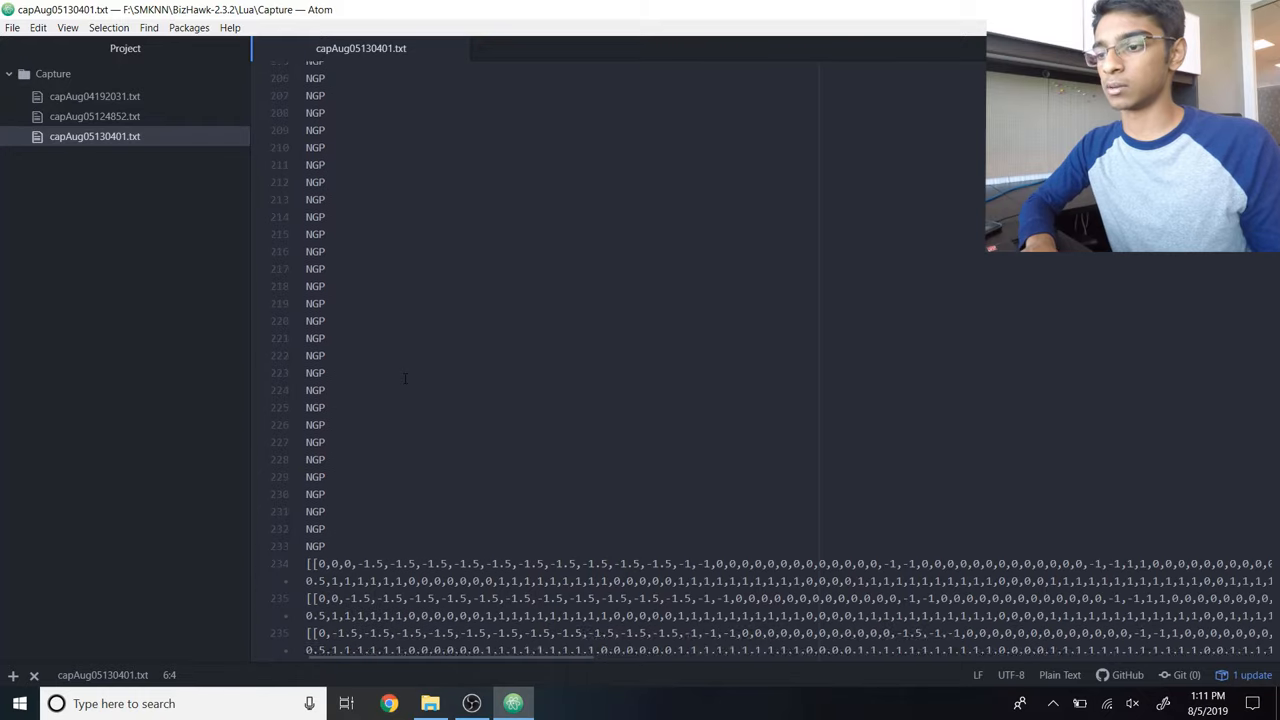
{"action": "scroll", "scroll_direction": "down", "scroll_amount": 3}
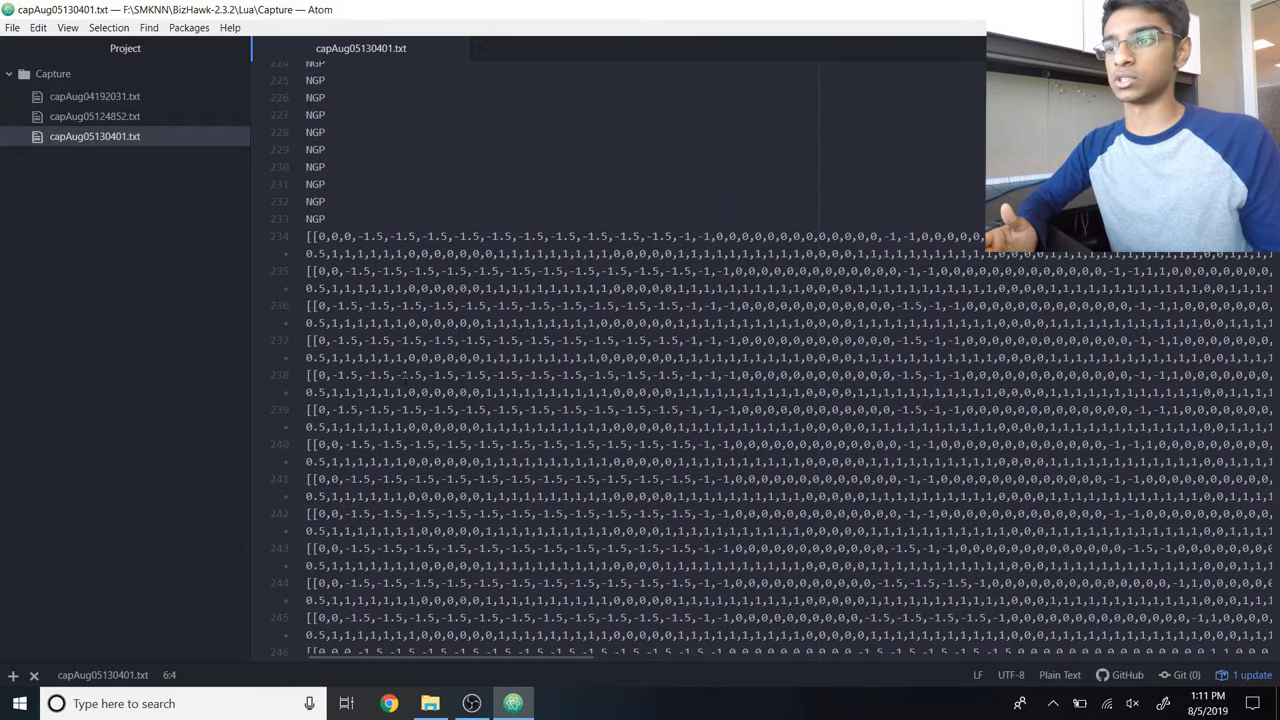
{"action": "left_click", "coordinate": [328, 218]}
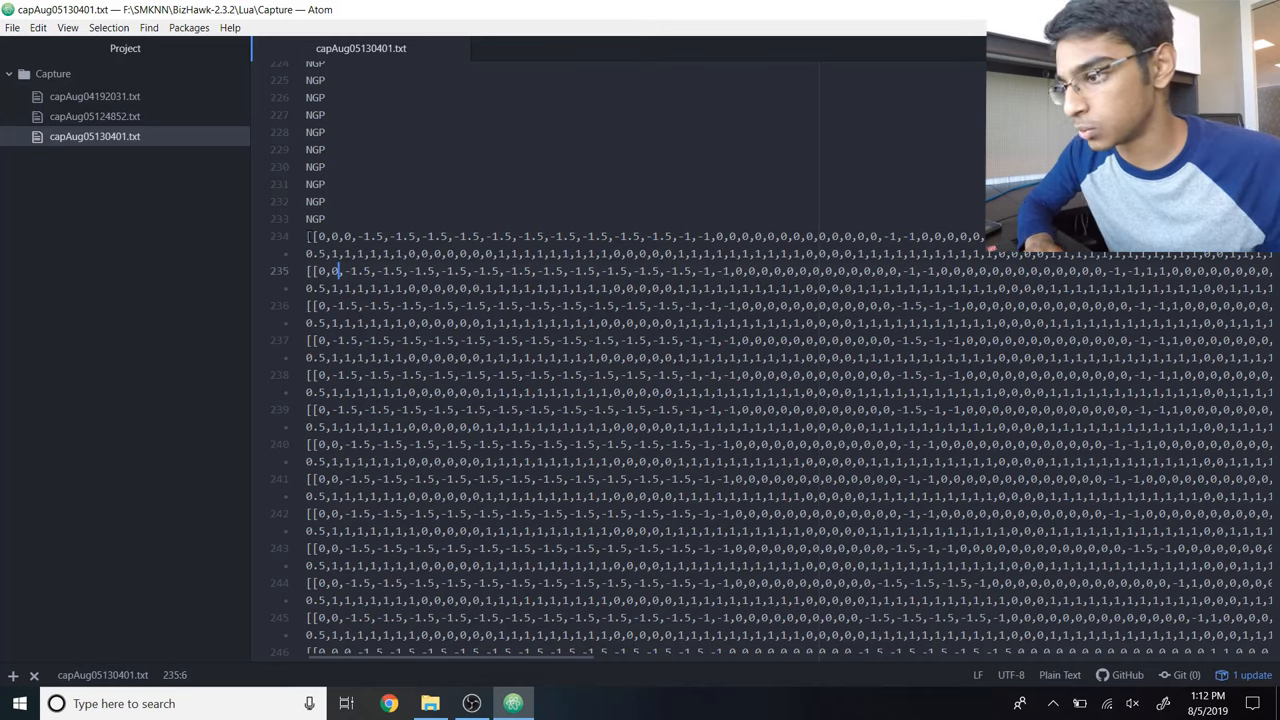
{"action": "left_click", "coordinate": [856, 236]}
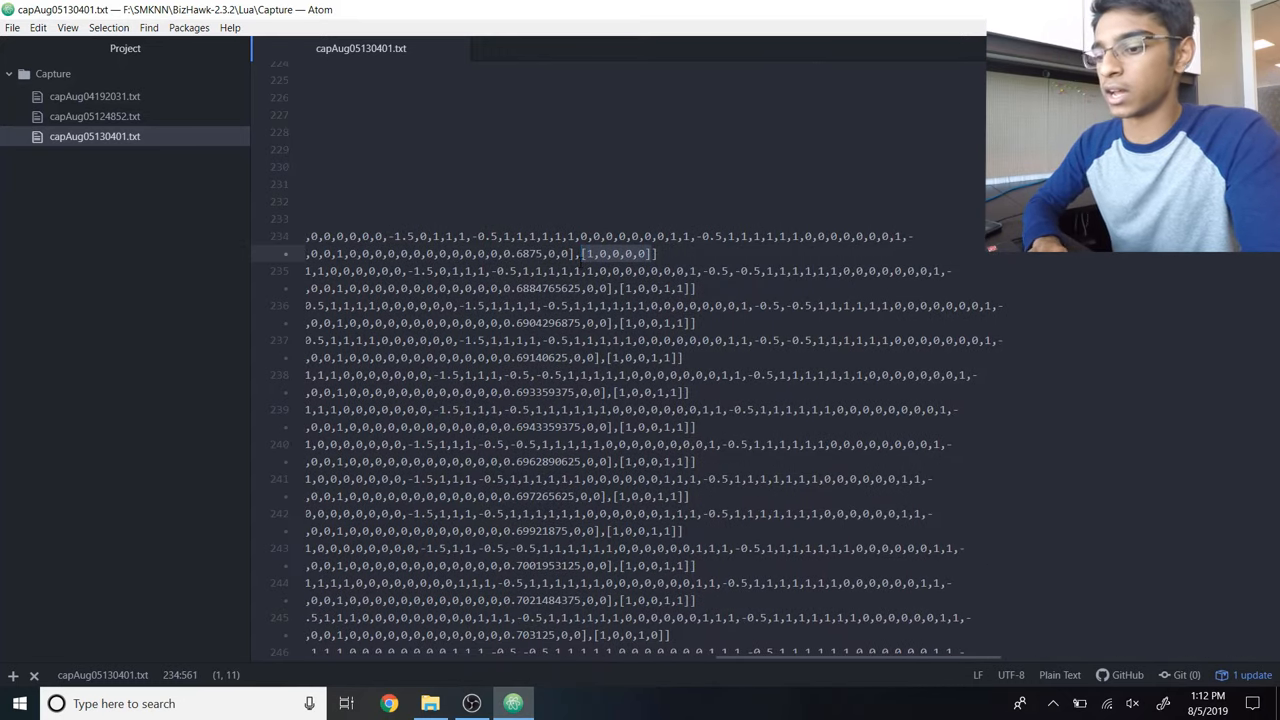
{"action": "left_click", "coordinate": [430, 704]}
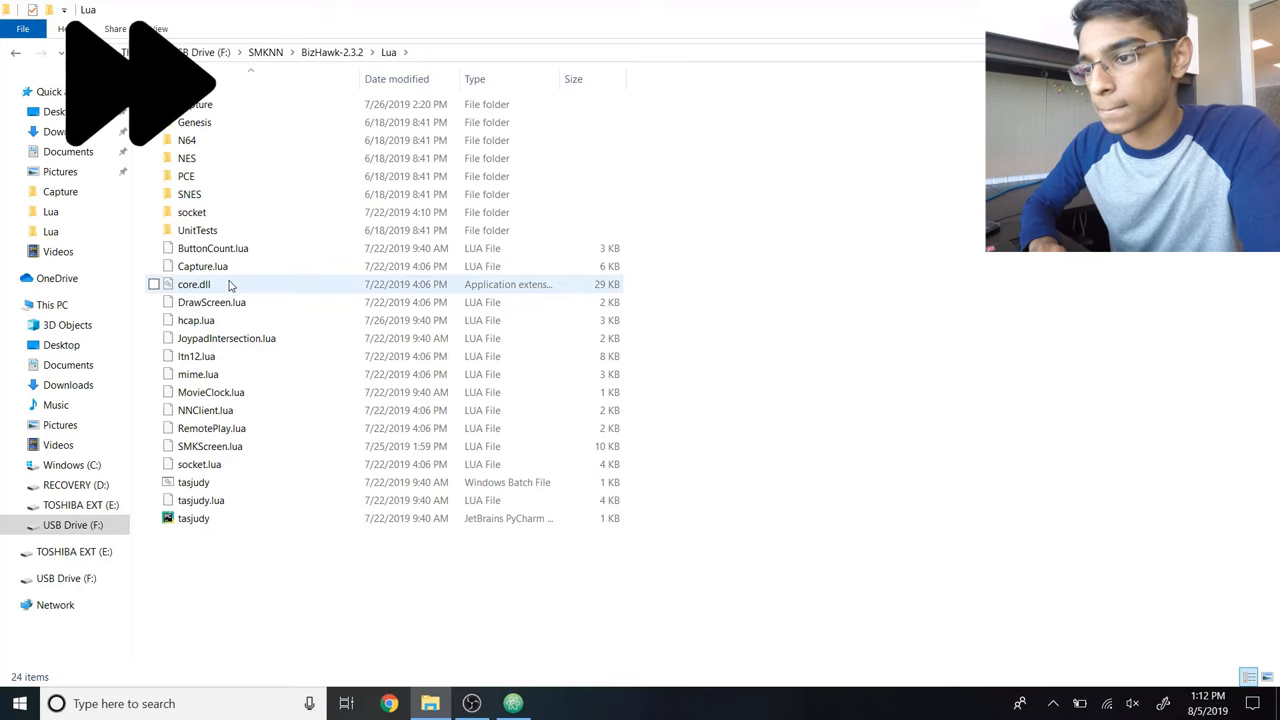
Step: Open hcap.lua from Explorer, choosing Atom as the app to open it
{"action": "double_click", "coordinate": [196, 320]}
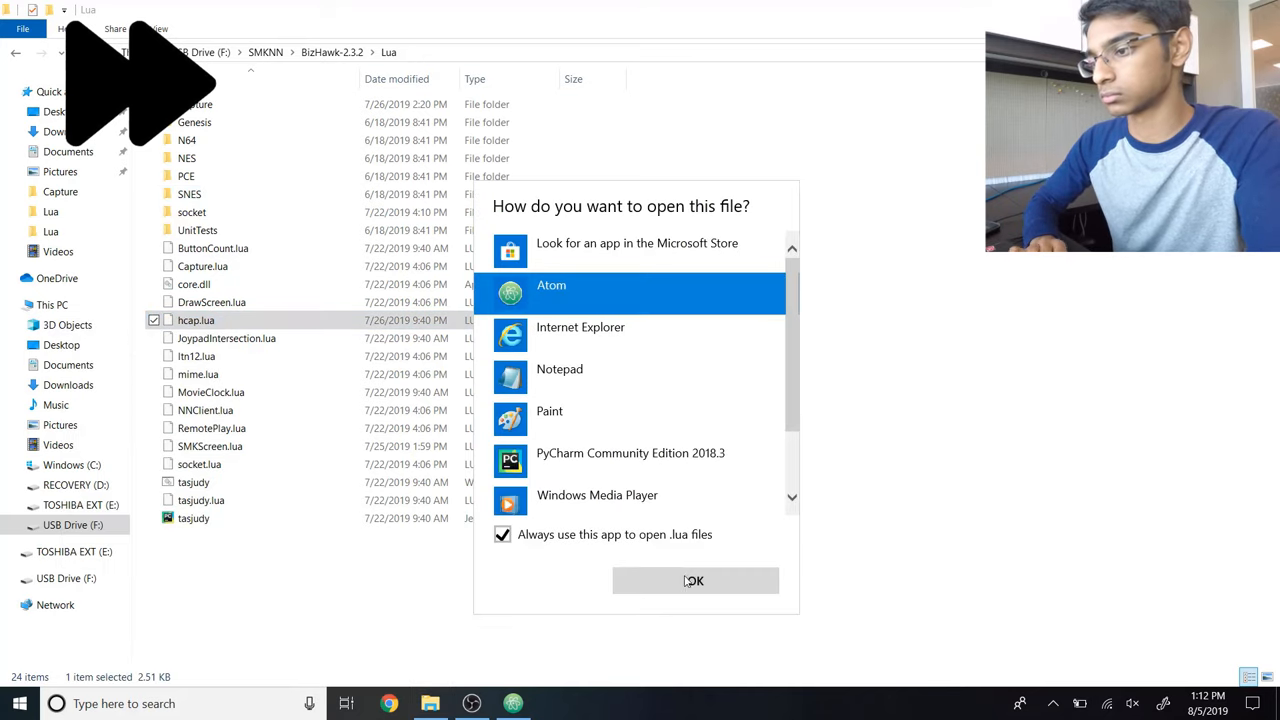
{"action": "left_click", "coordinate": [694, 580]}
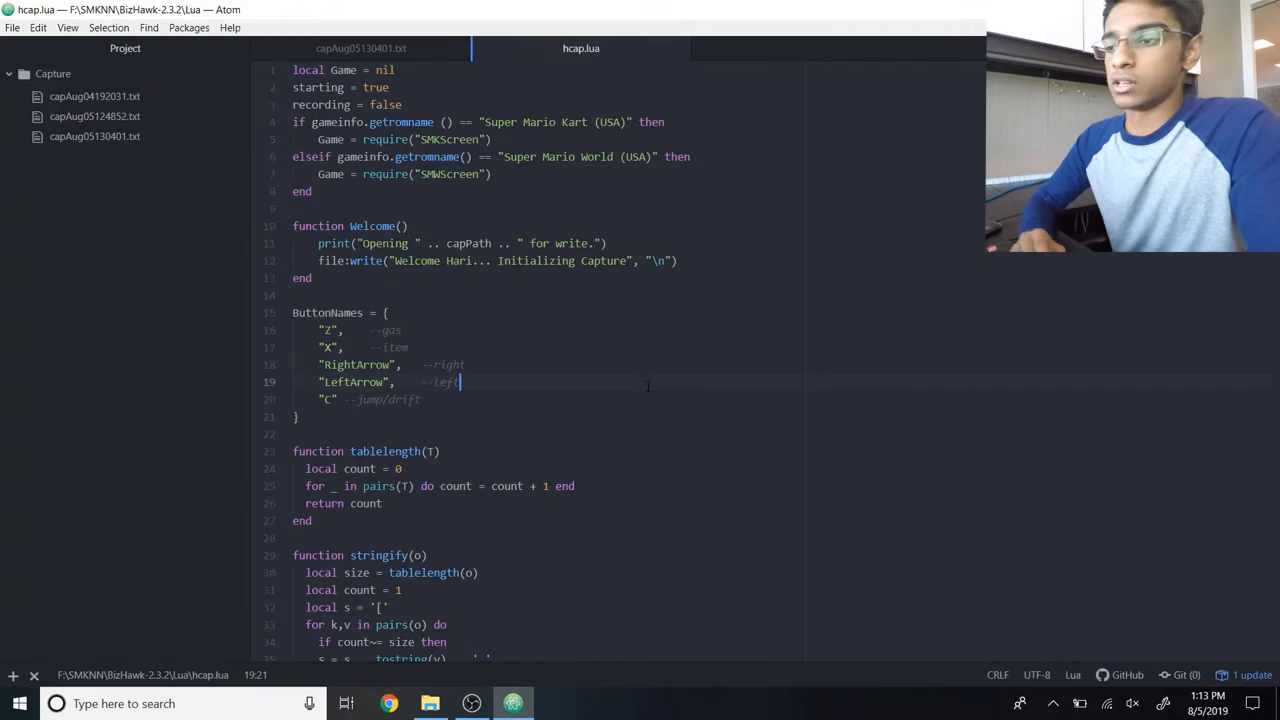
Step: Review hcap.lua's button names list and the isGameplay check that writes frame data
{"action": "left_click", "coordinate": [320, 330]}
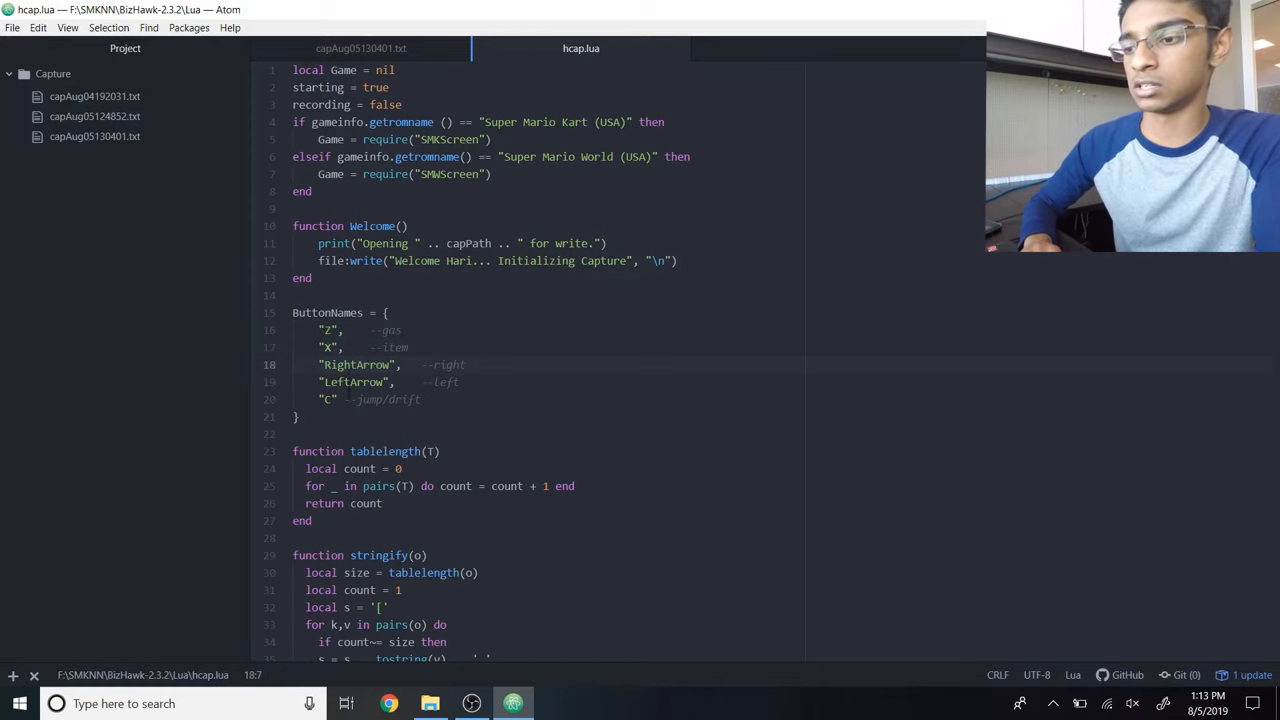
{"action": "scroll", "scroll_direction": "down", "scroll_amount": 3}
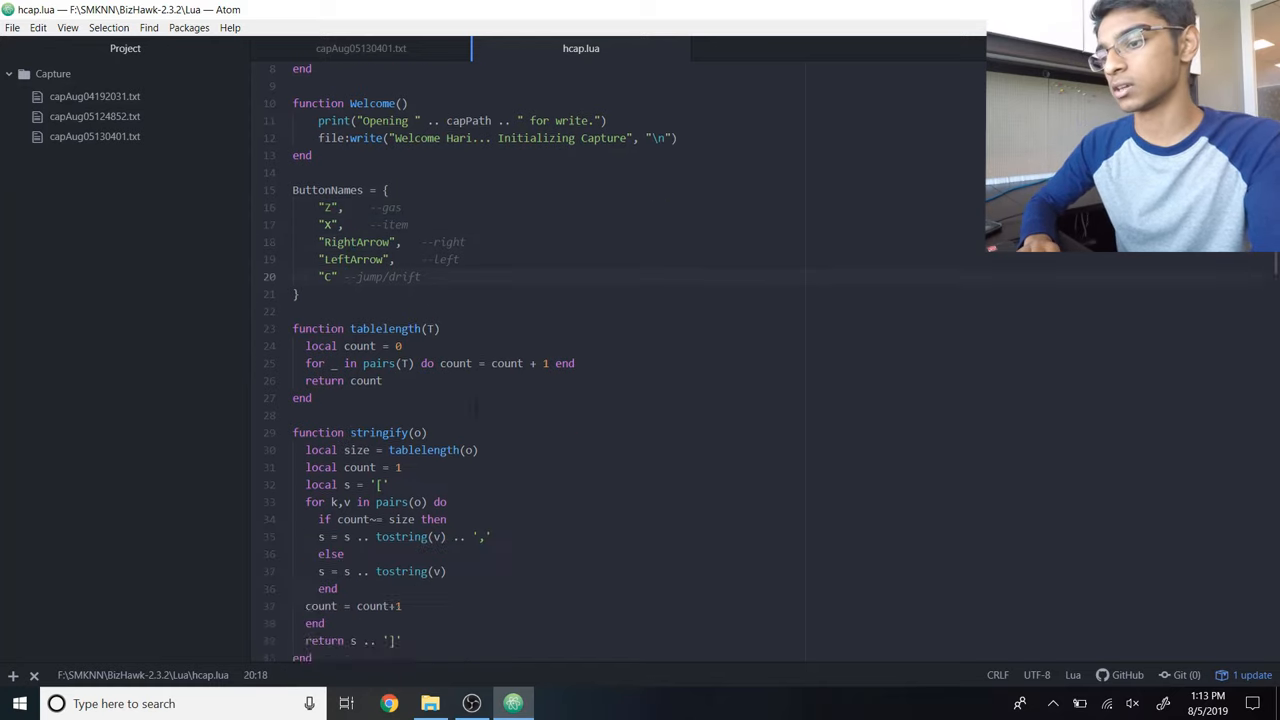
{"action": "scroll", "scroll_direction": "down", "scroll_amount": 3}
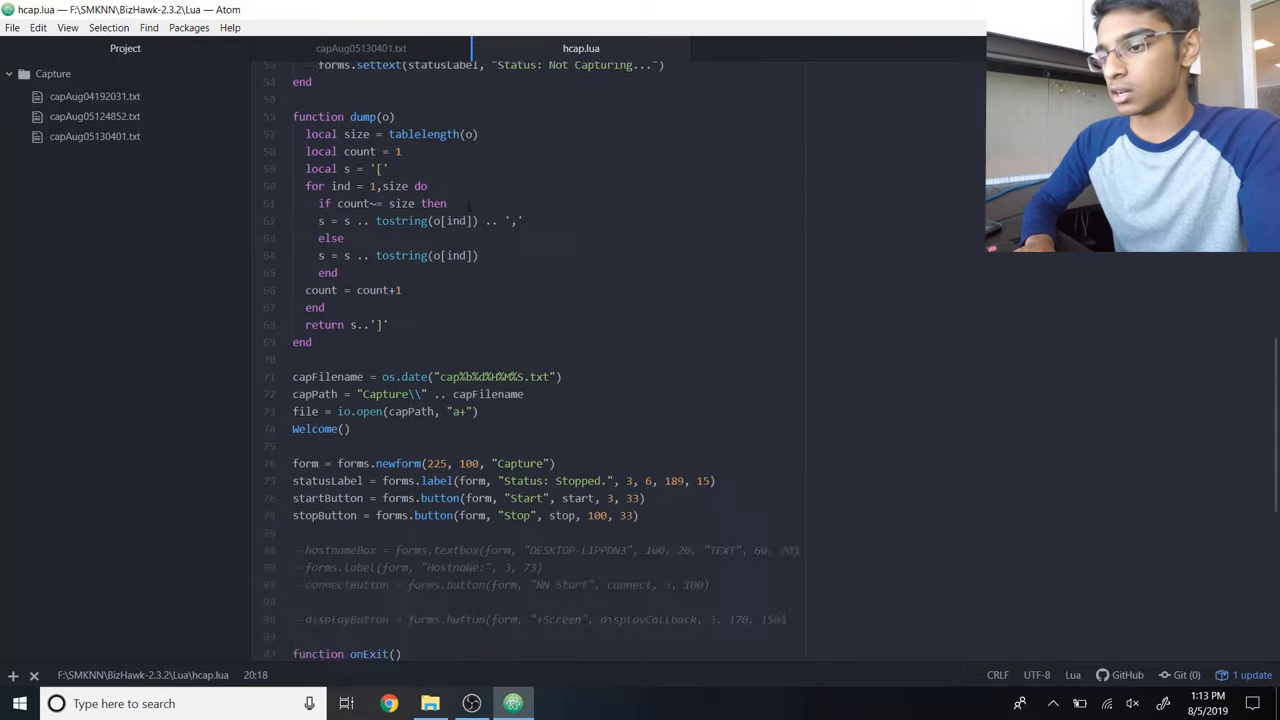
{"action": "scroll", "scroll_direction": "down", "scroll_amount": 3}
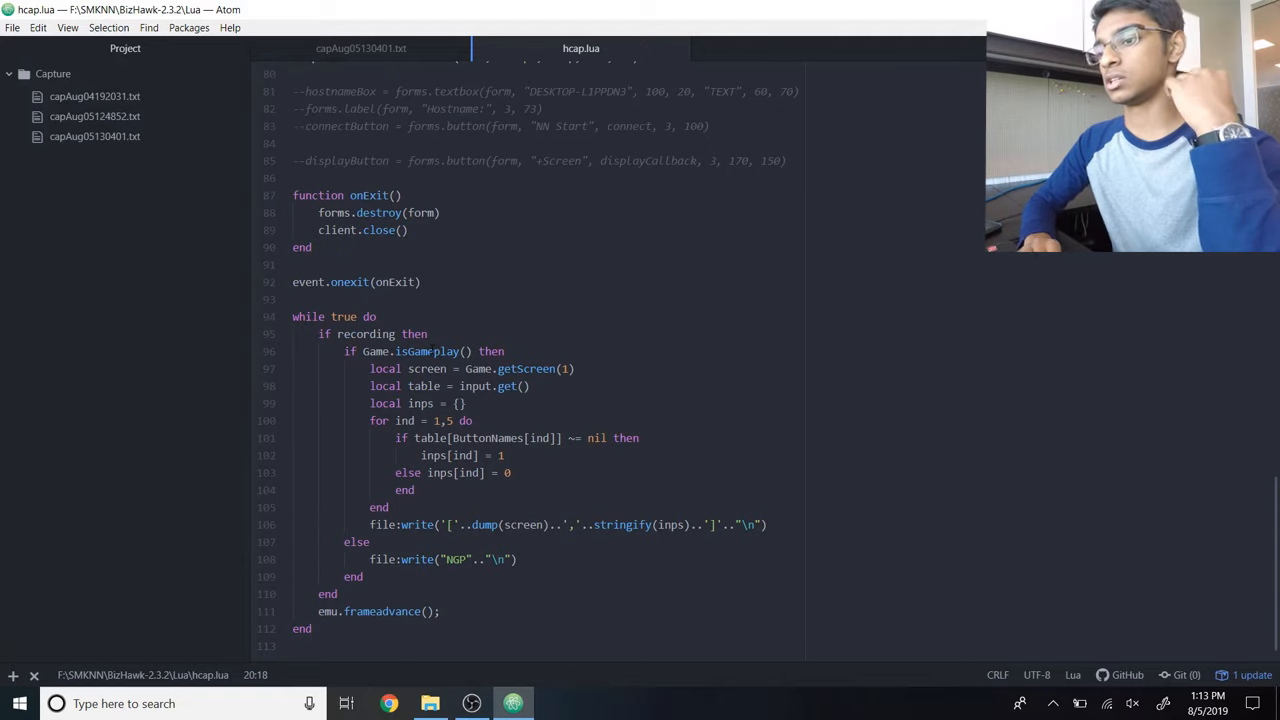
{"action": "double_click", "coordinate": [428, 352]}
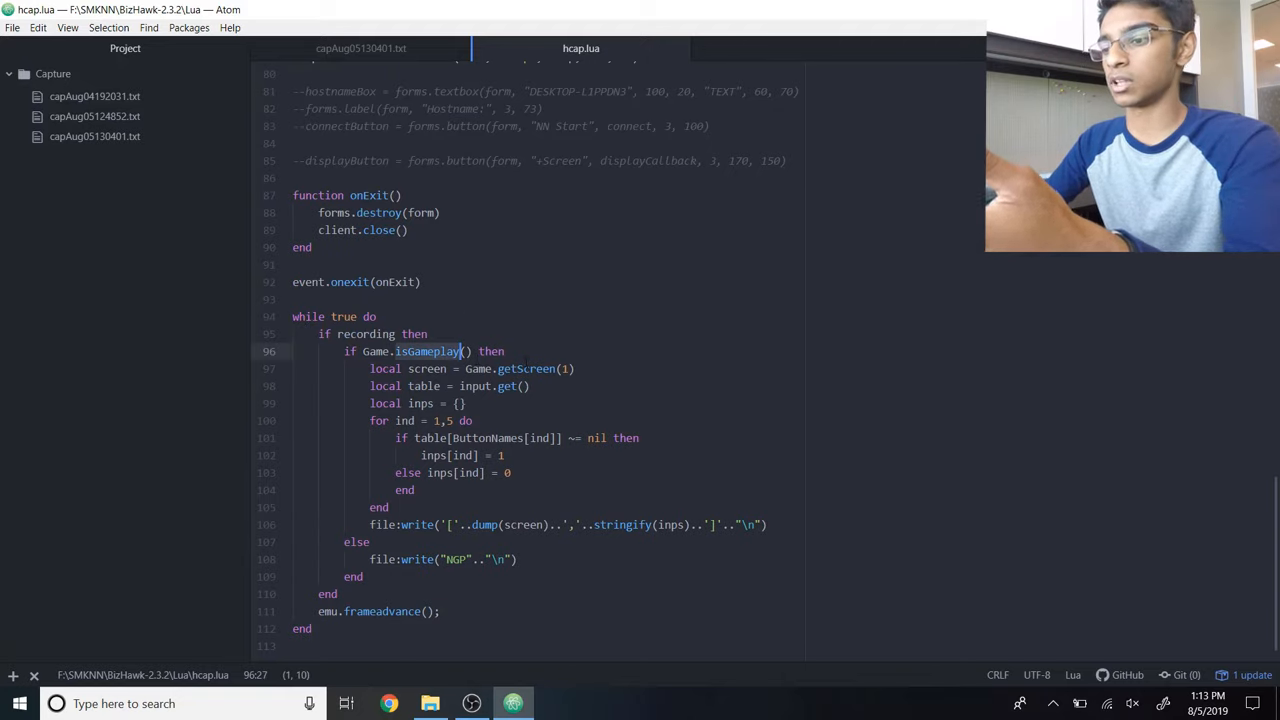
{"action": "left_click", "coordinate": [524, 368]}
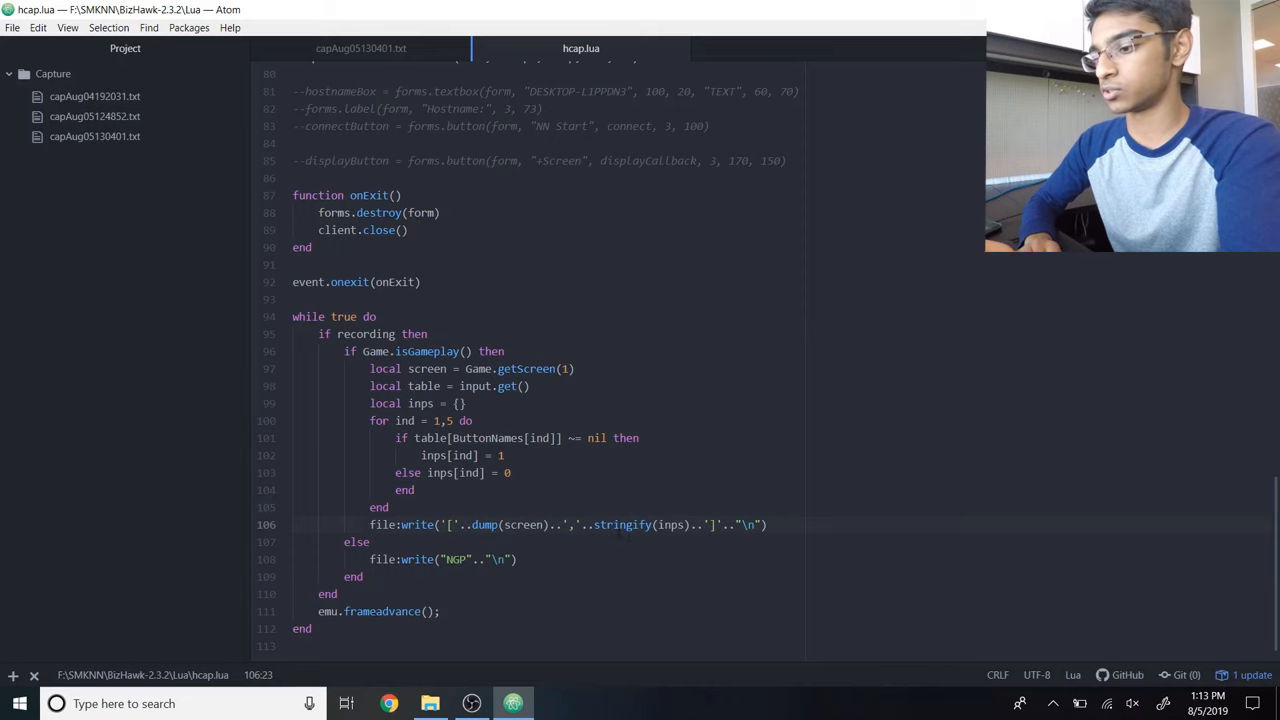
Step: Check the helper functions, return to the capture text tab, then bring File Explorer back up
{"action": "scroll", "scroll_direction": "up", "scroll_amount": 3}
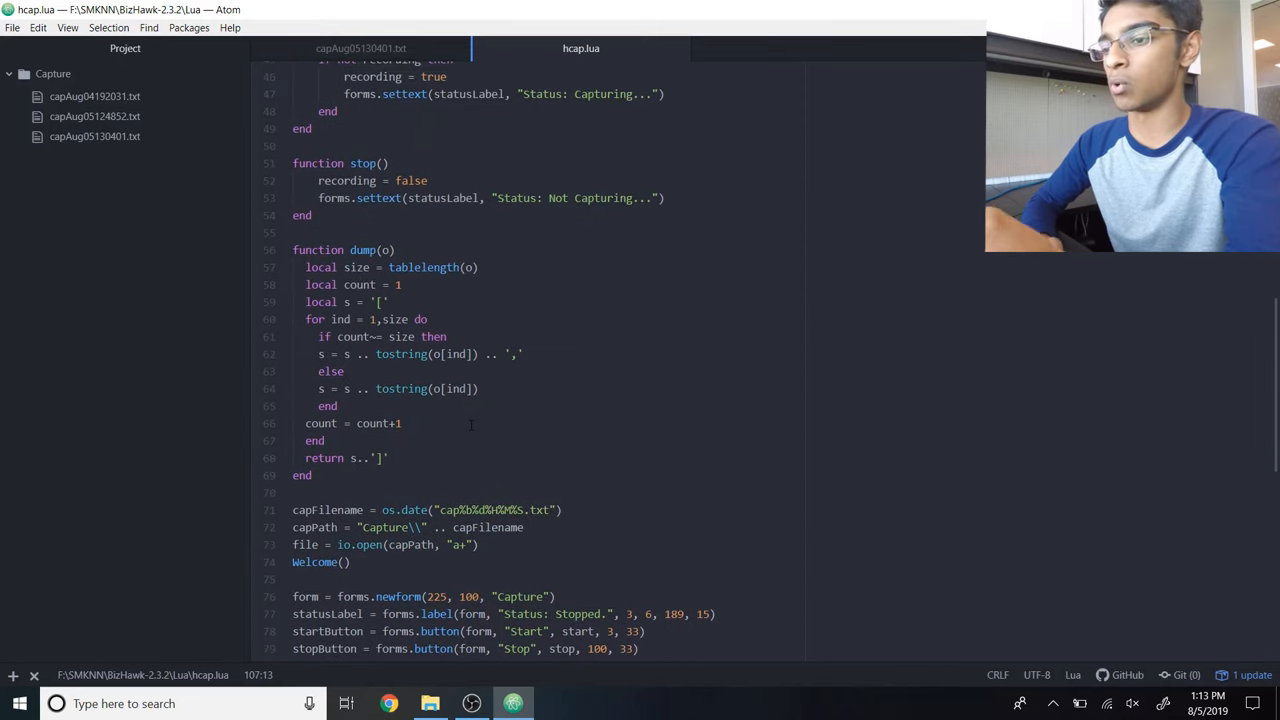
{"action": "scroll", "scroll_direction": "up", "scroll_amount": 3}
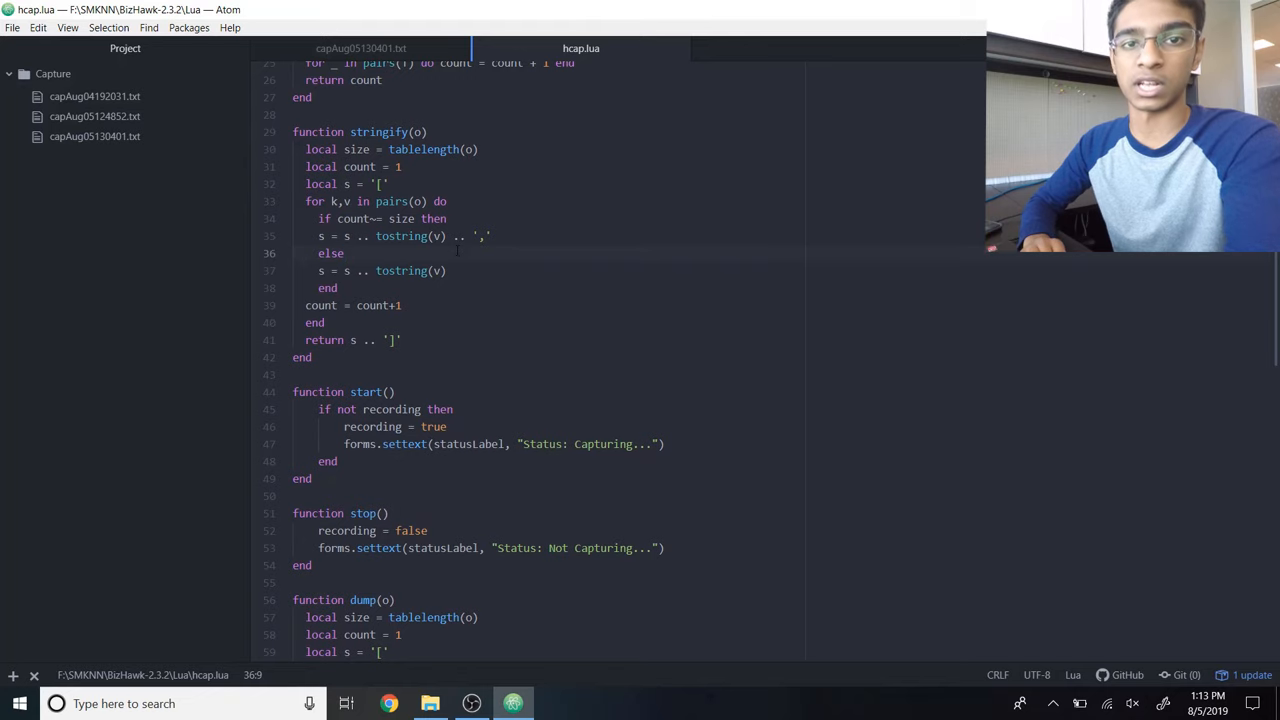
{"action": "scroll", "scroll_direction": "down", "scroll_amount": 3}
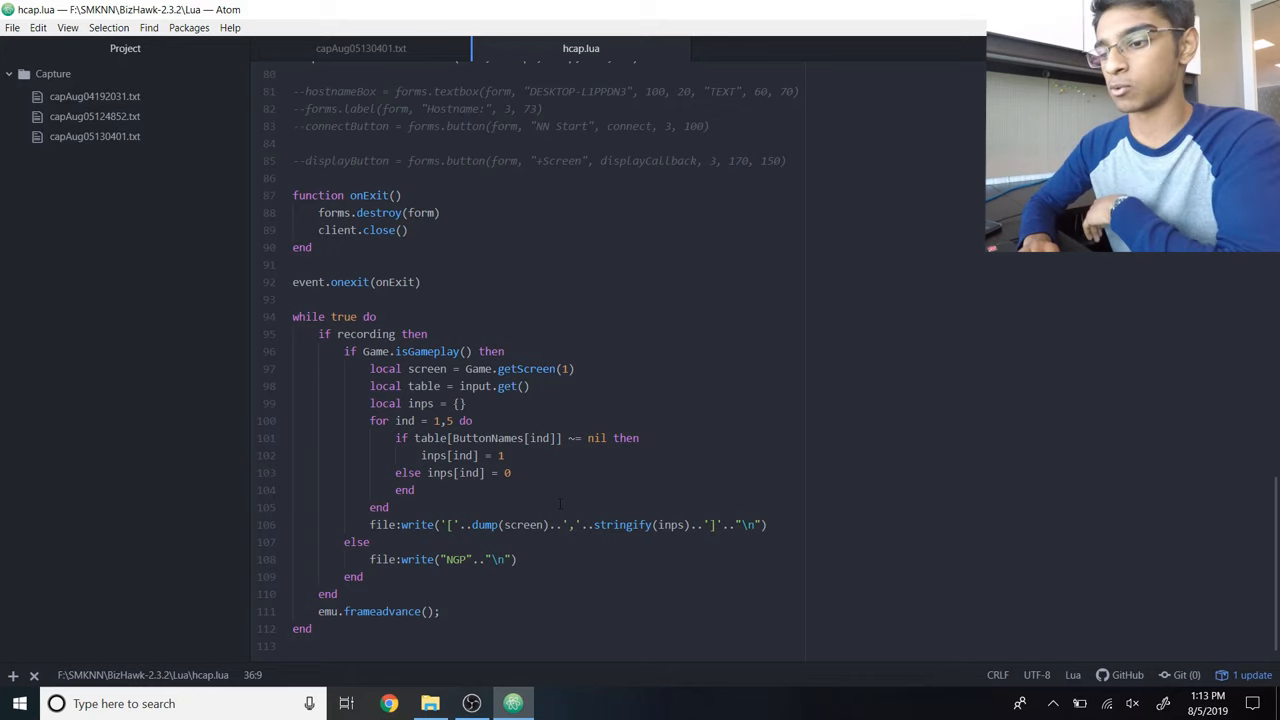
{"action": "left_click", "coordinate": [516, 560]}
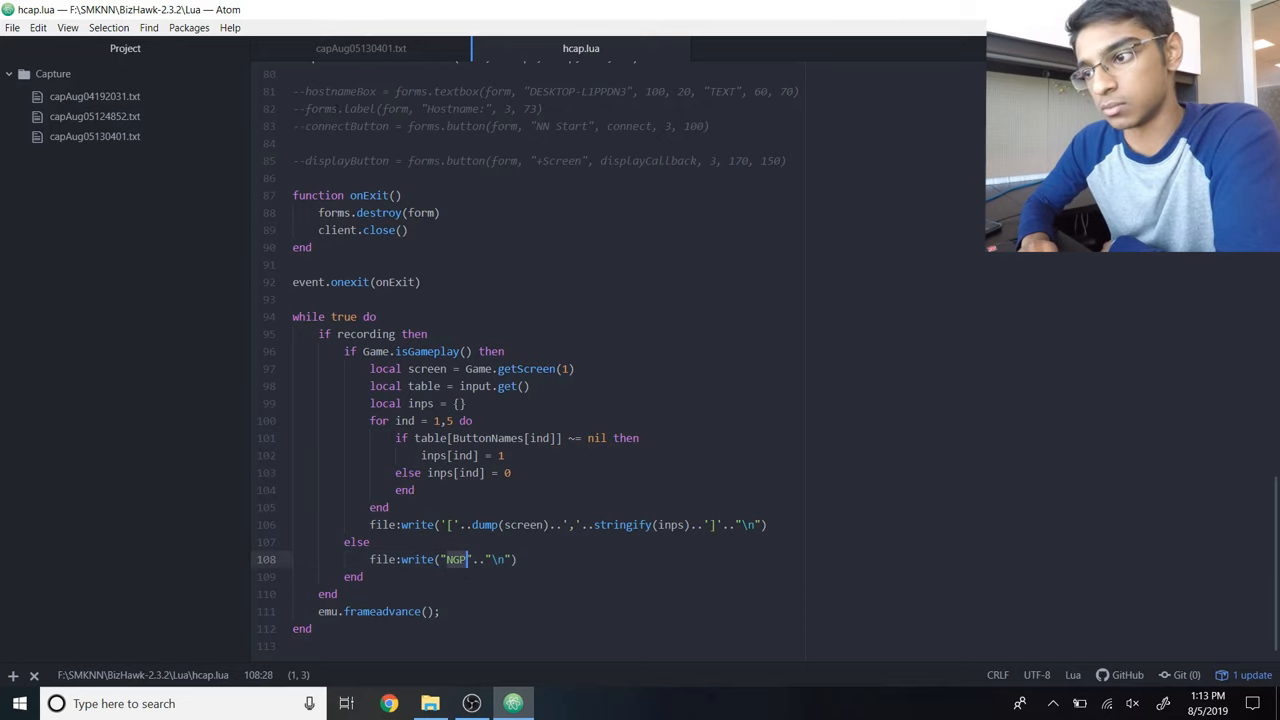
{"action": "left_click", "coordinate": [360, 48]}
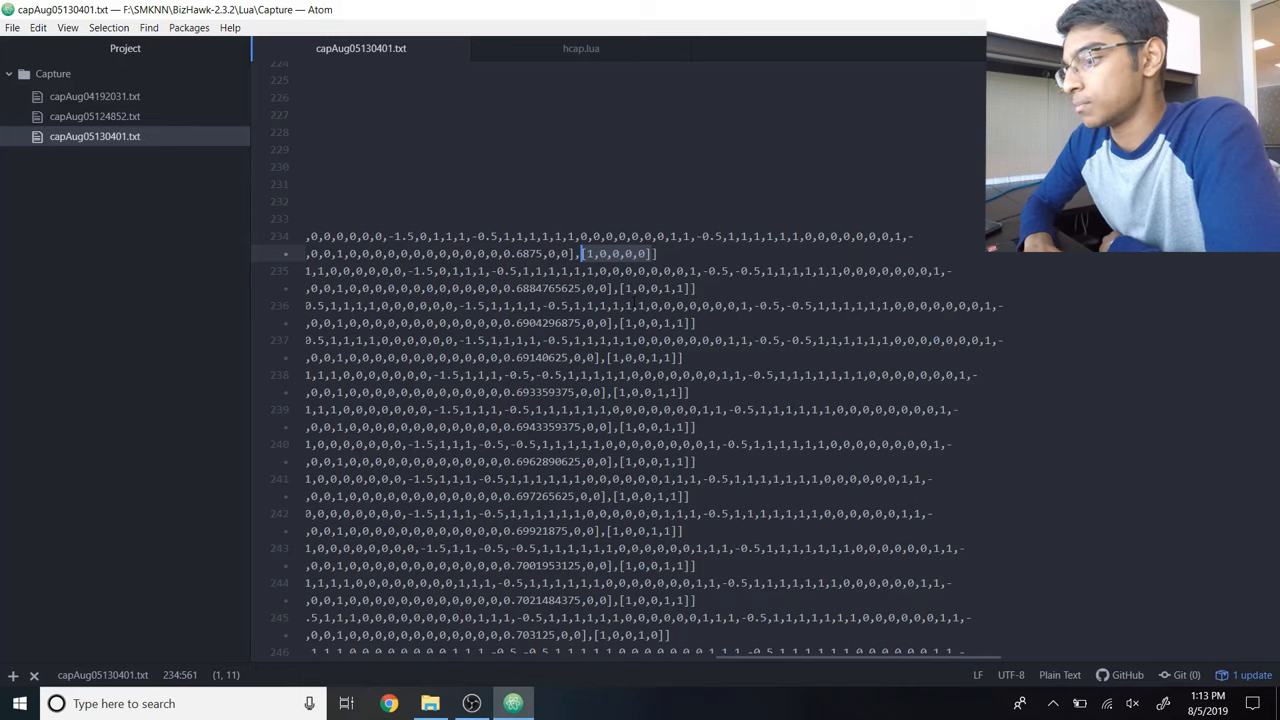
{"action": "left_click", "coordinate": [430, 704]}
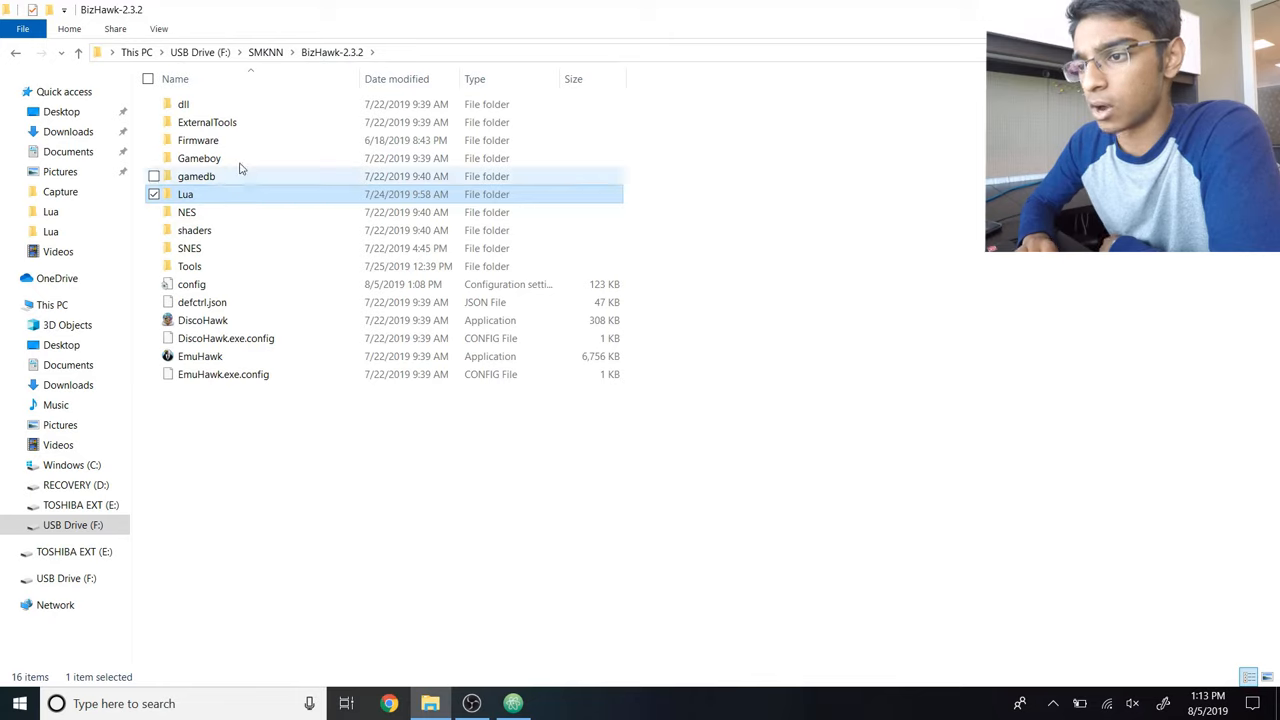
Step: Open the smkndata script from the SMKNN Data folder in PyCharm
{"action": "left_click", "coordinate": [78, 52]}
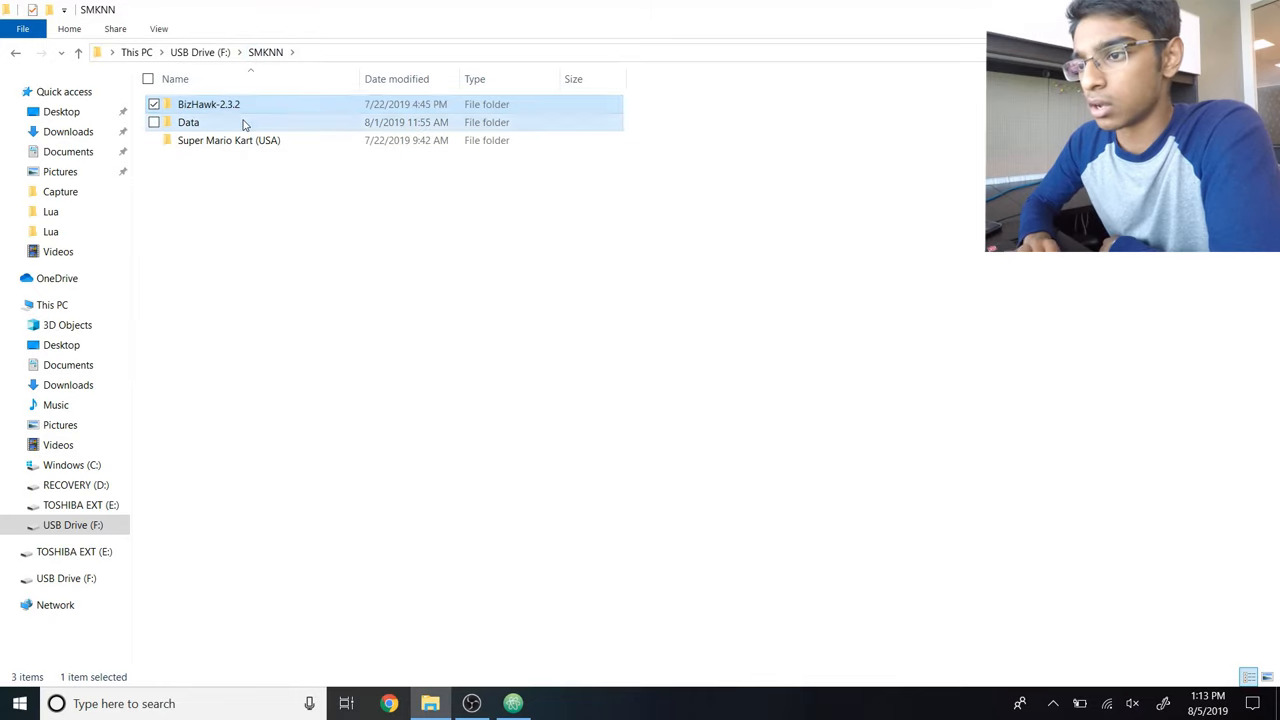
{"action": "double_click", "coordinate": [188, 122]}
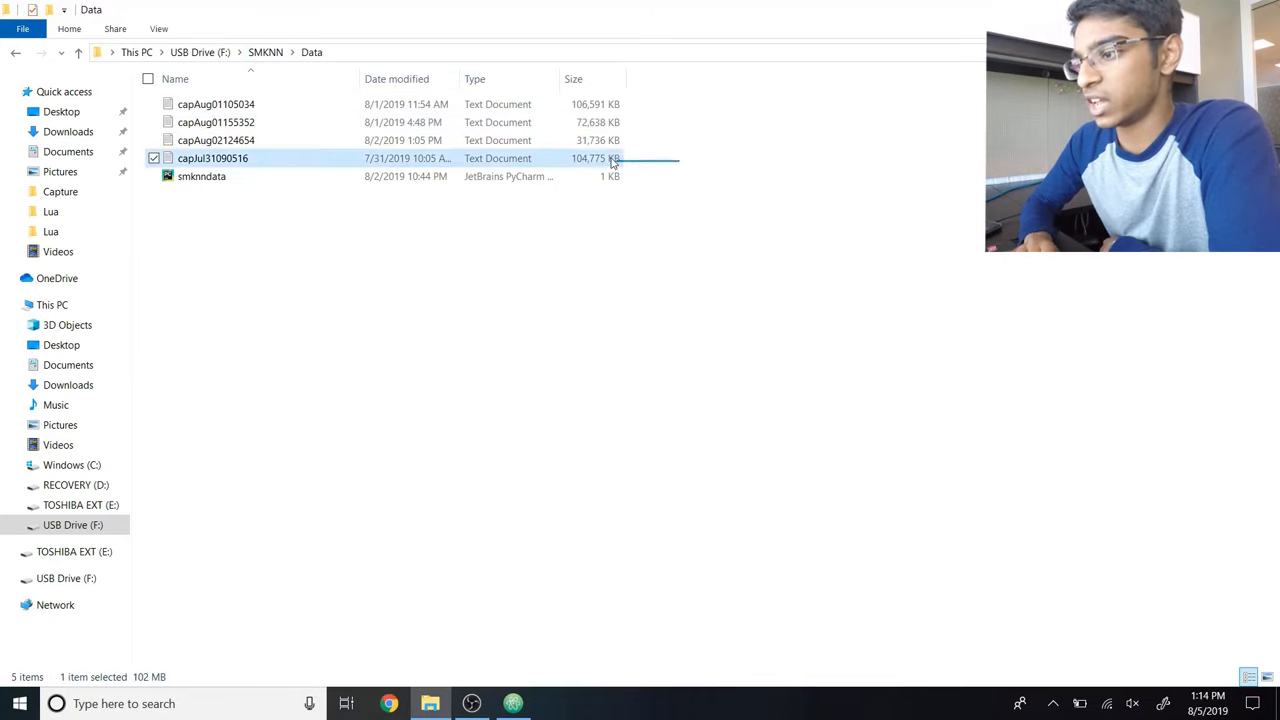
{"action": "left_click", "coordinate": [216, 104]}
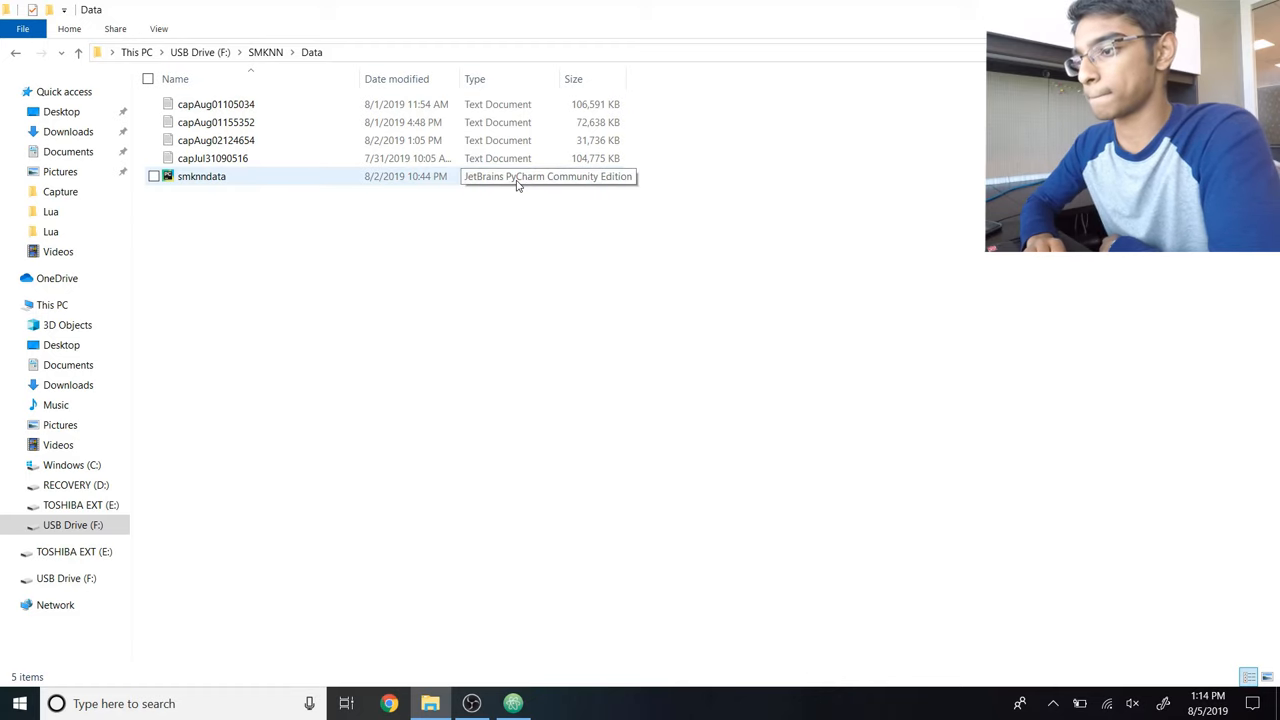
{"action": "double_click", "coordinate": [200, 176]}
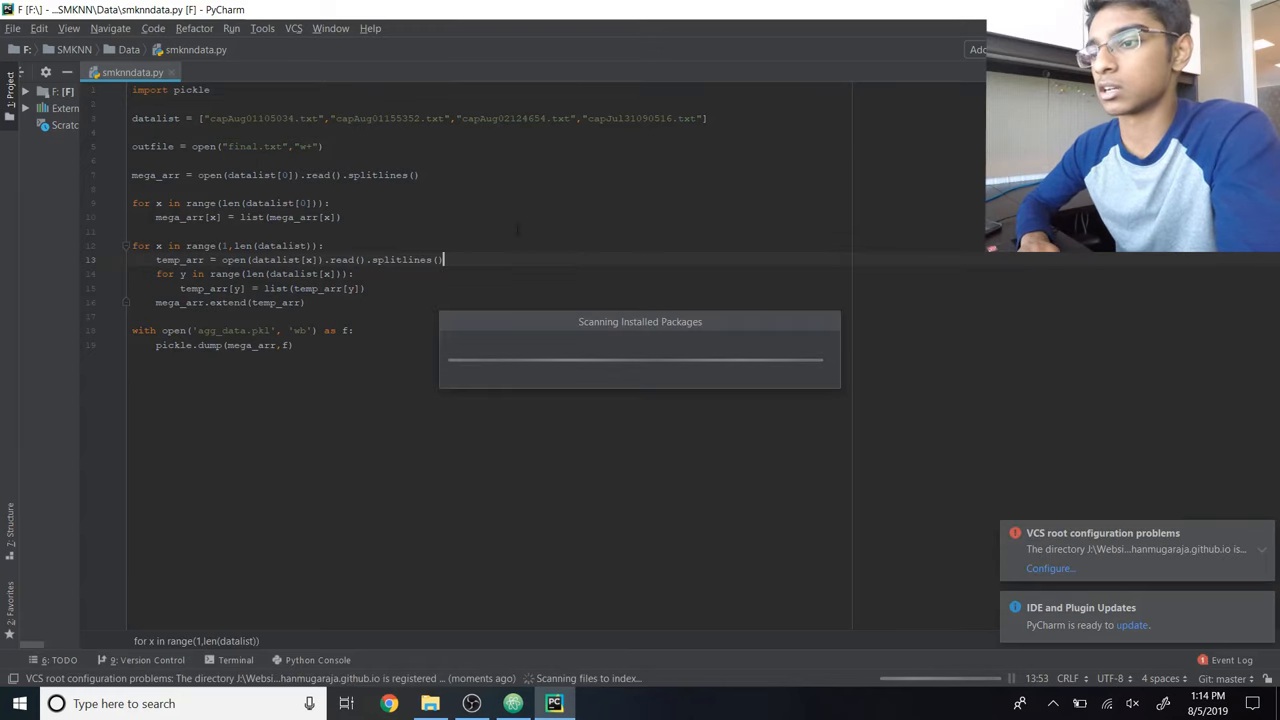
{"action": "double_click", "coordinate": [250, 118]}
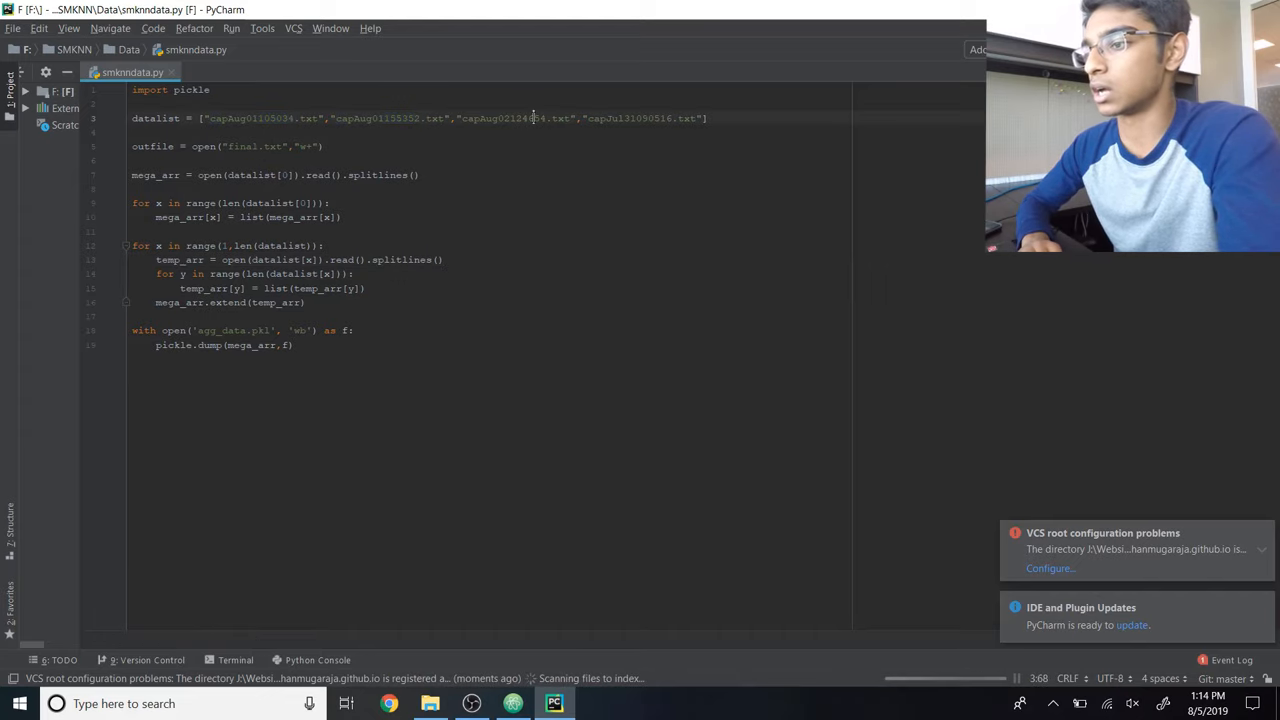
{"action": "double_click", "coordinate": [630, 118]}
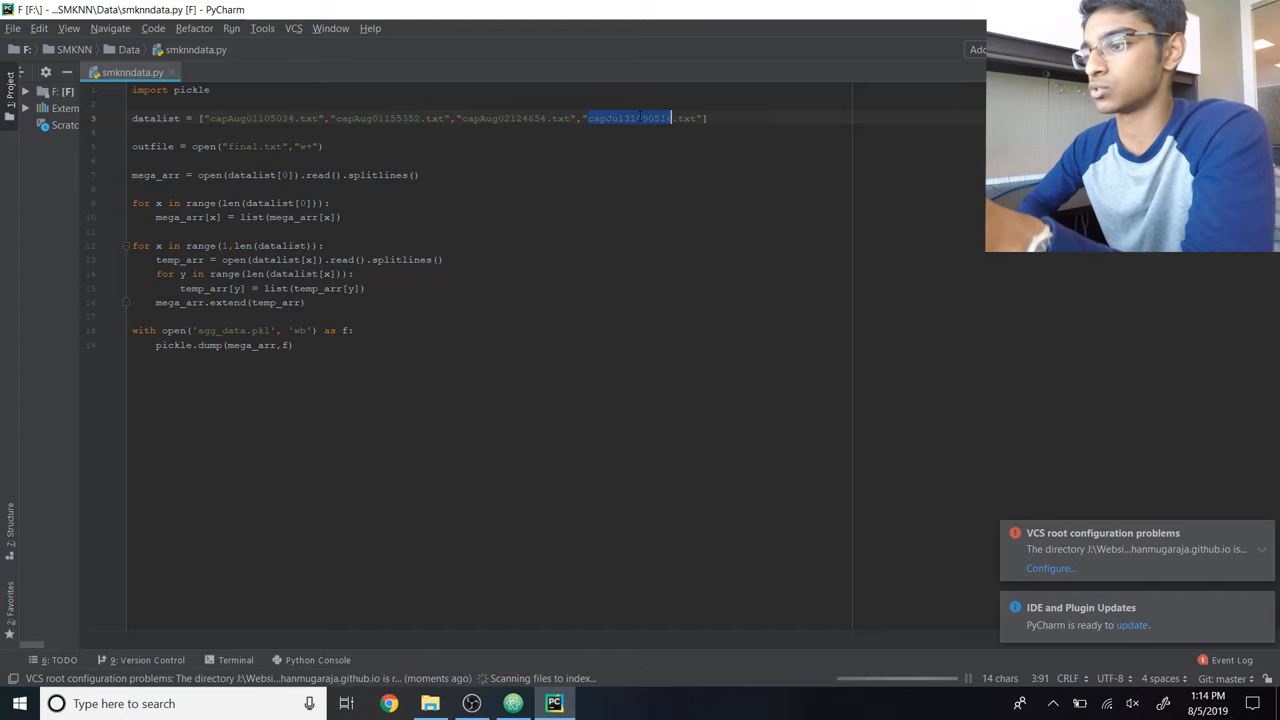
{"action": "double_click", "coordinate": [156, 118]}
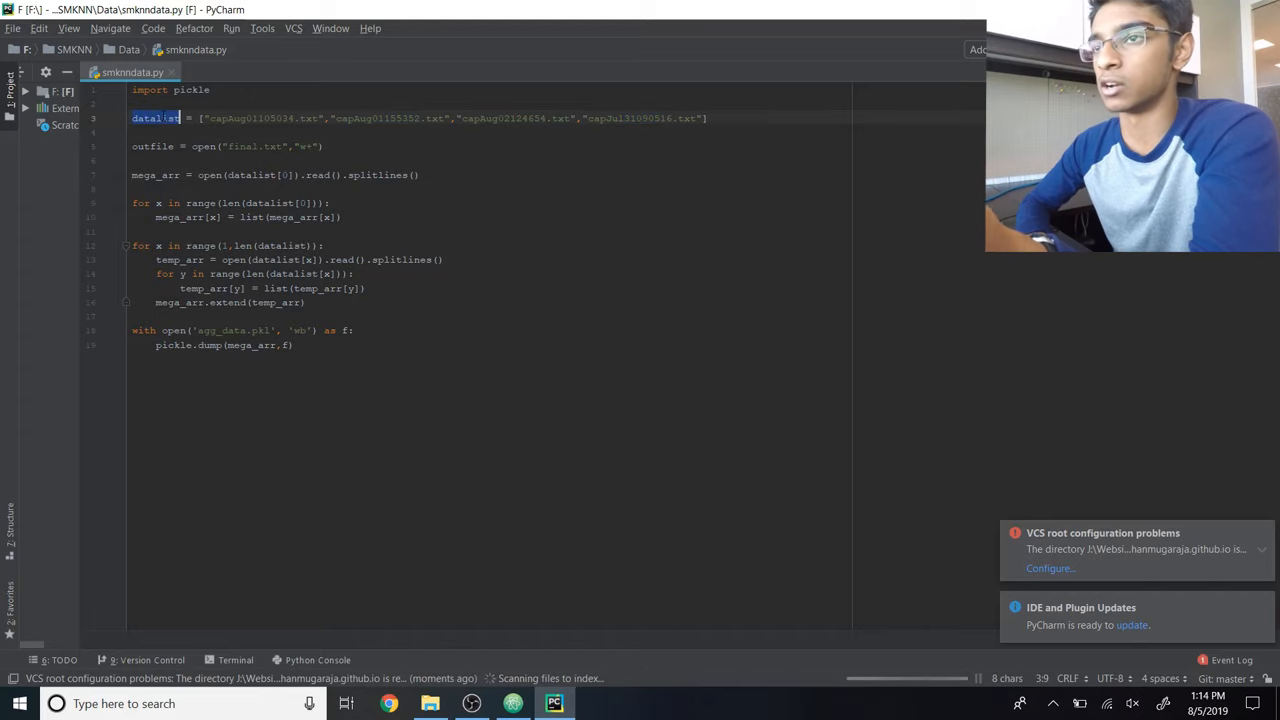
{"action": "left_click", "coordinate": [354, 330]}
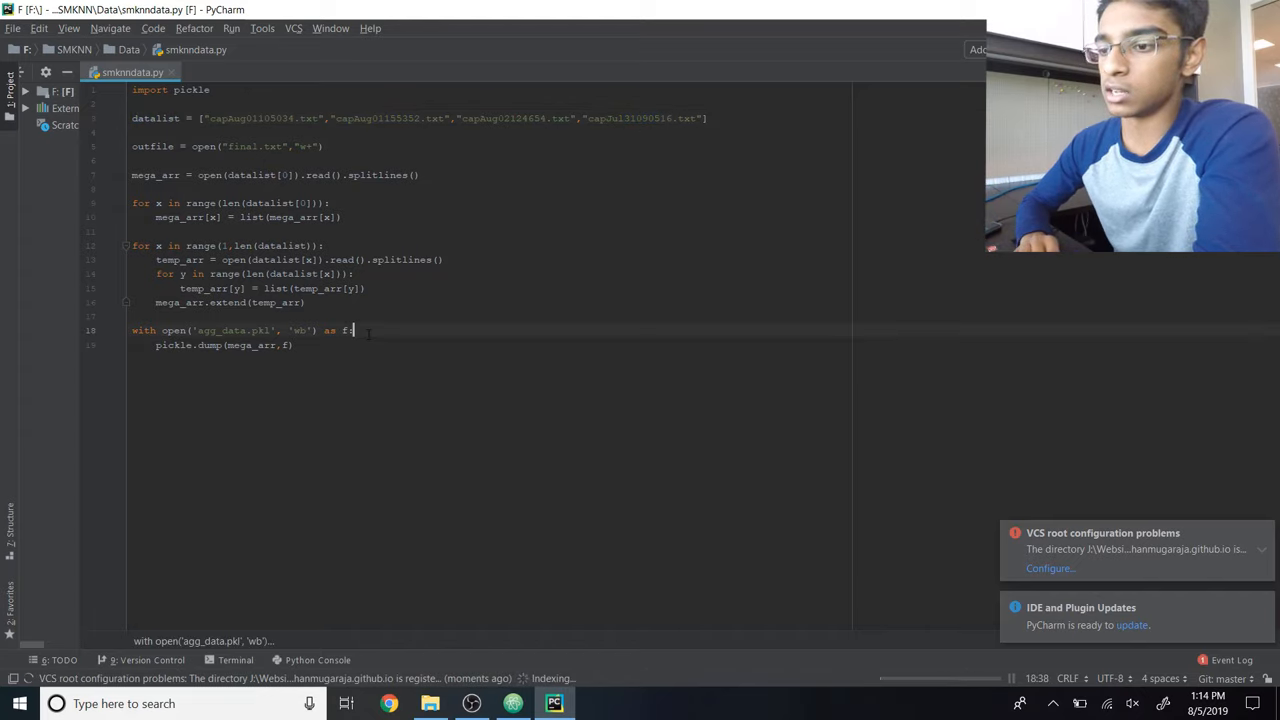
{"action": "double_click", "coordinate": [250, 344]}
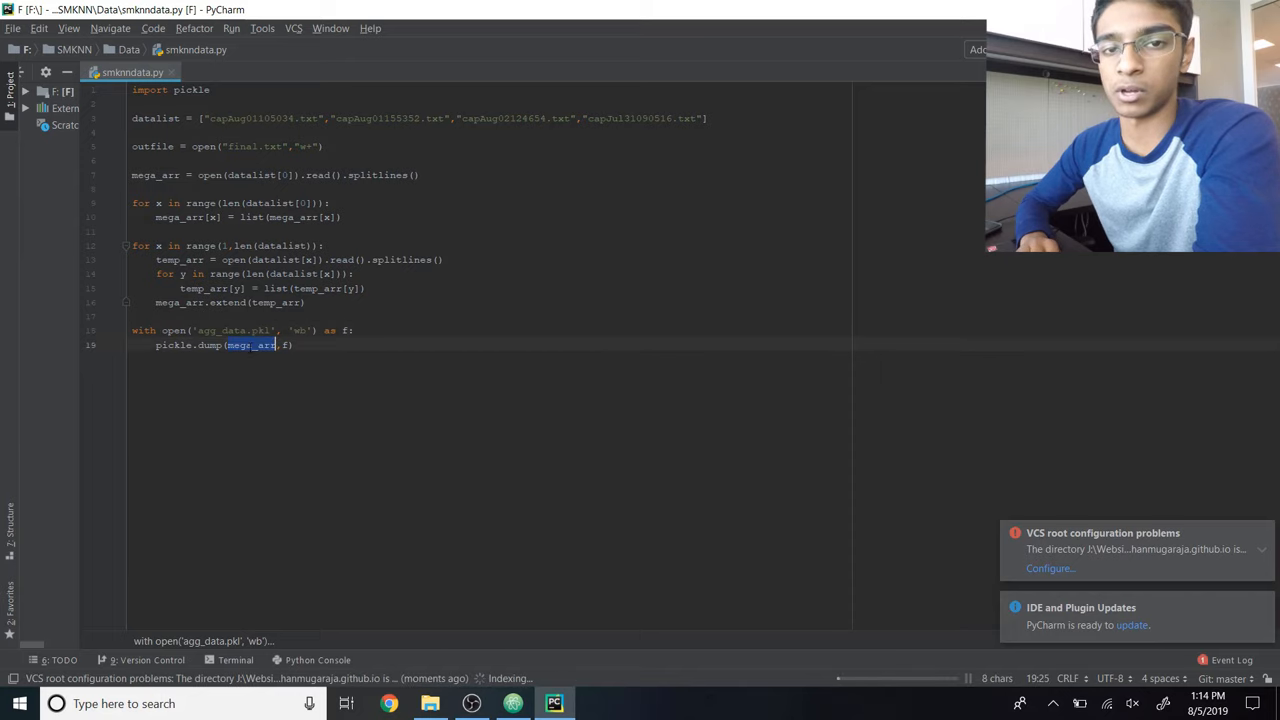
{"action": "mouse_move", "coordinate": [250, 352]}
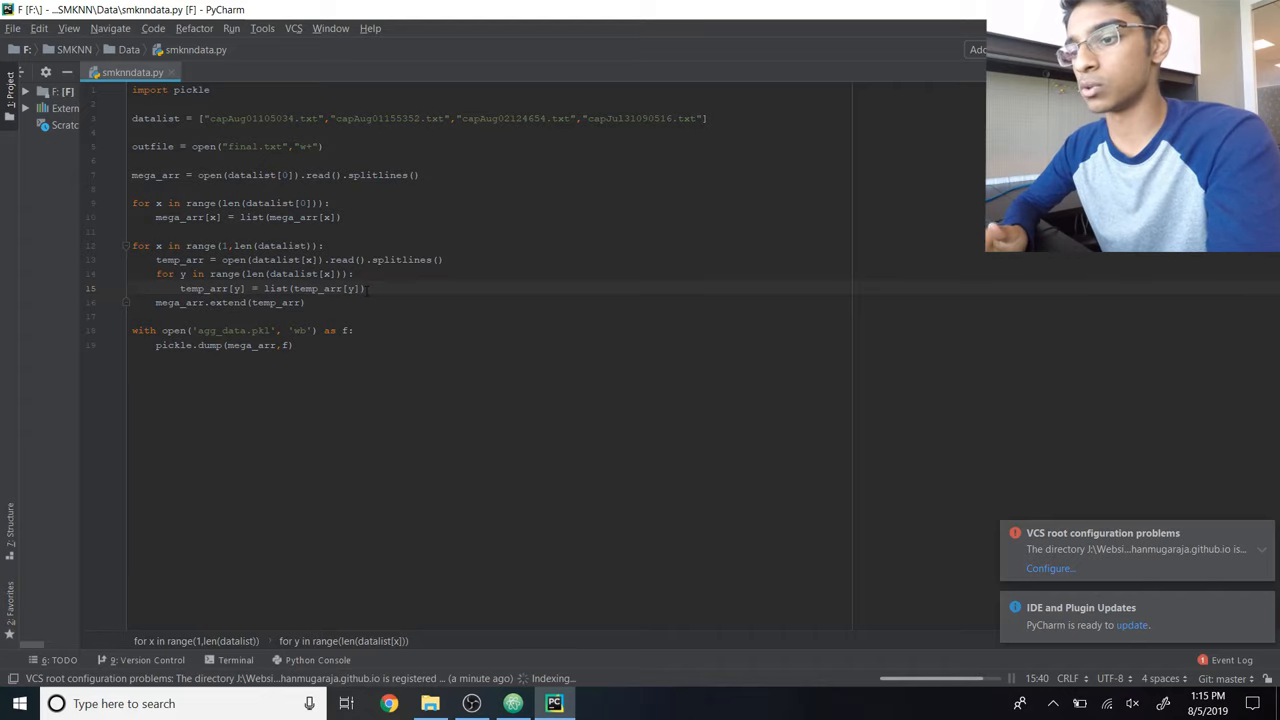
{"action": "double_click", "coordinate": [208, 344]}
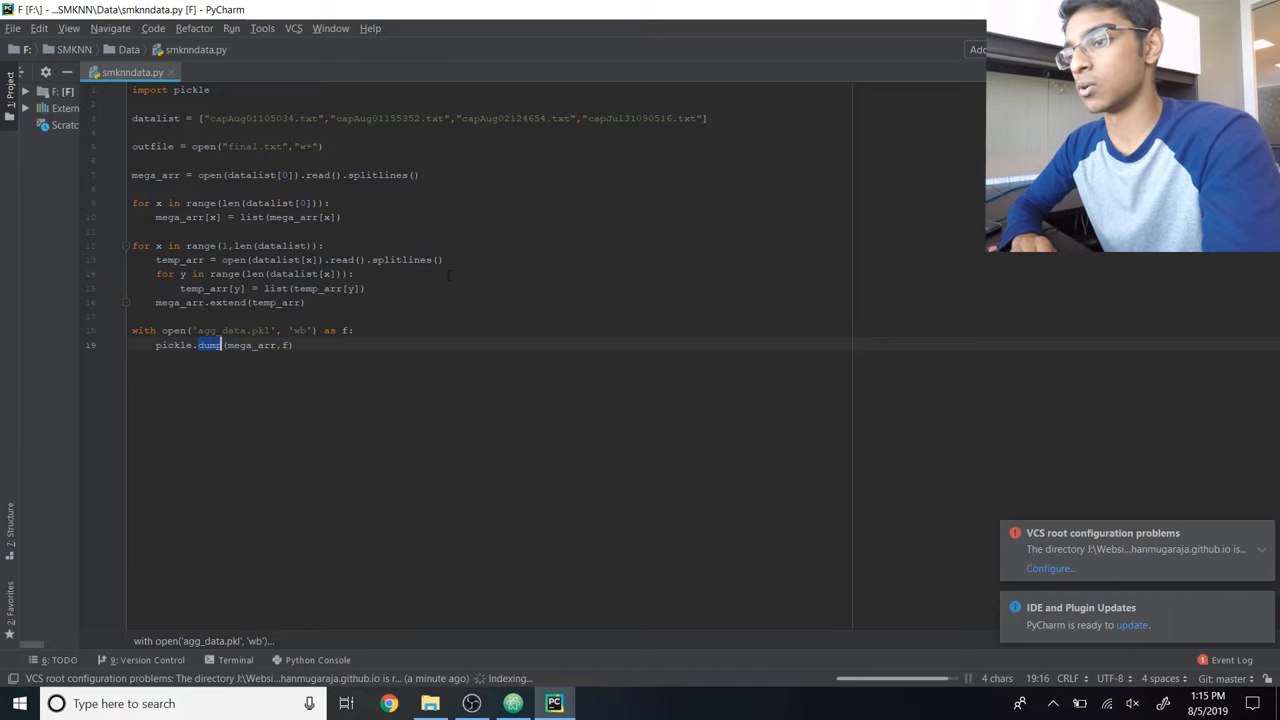